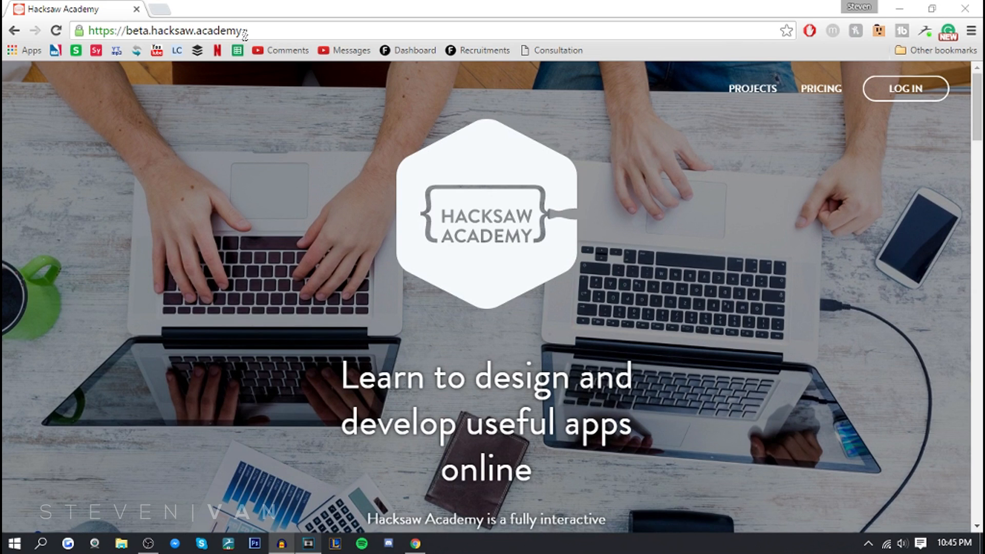
mouse_move(867, 227)
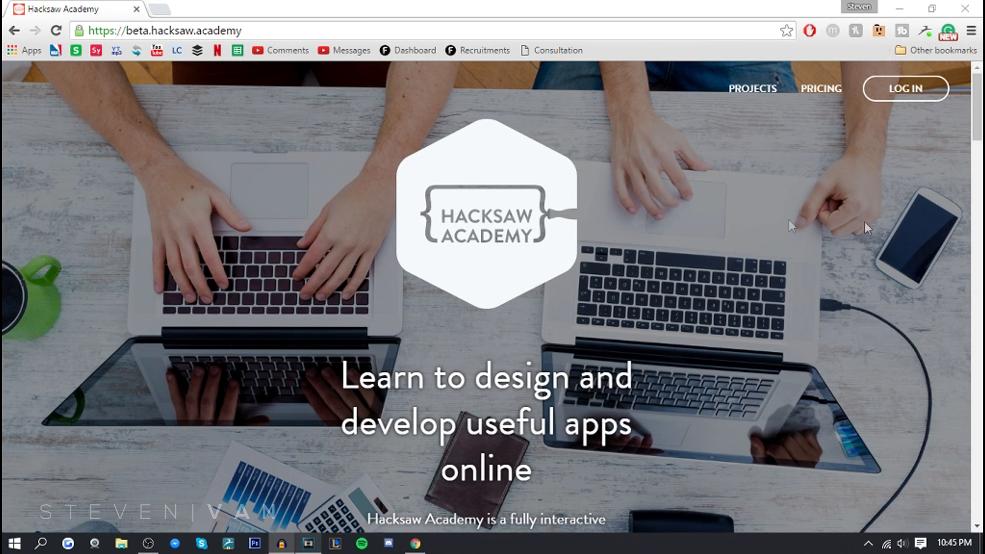
- Scroll through the Hacksaw Academy page before signing in
scroll(down, 3)
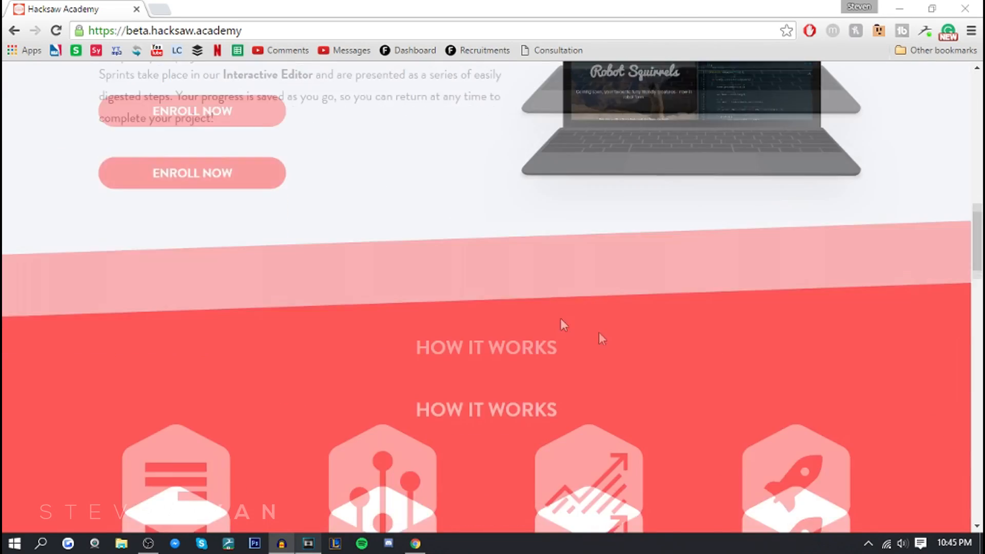
scroll(down, 3)
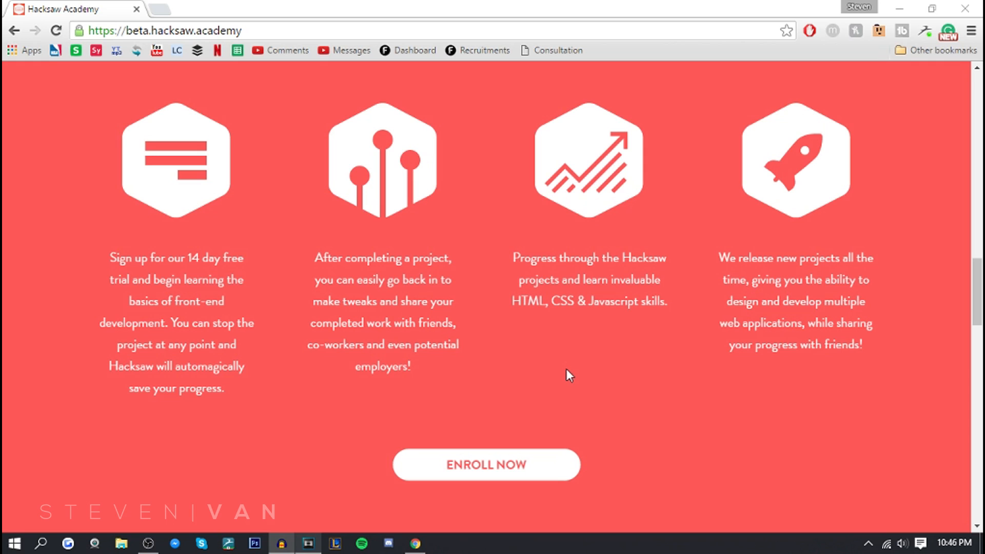
scroll(up, 3)
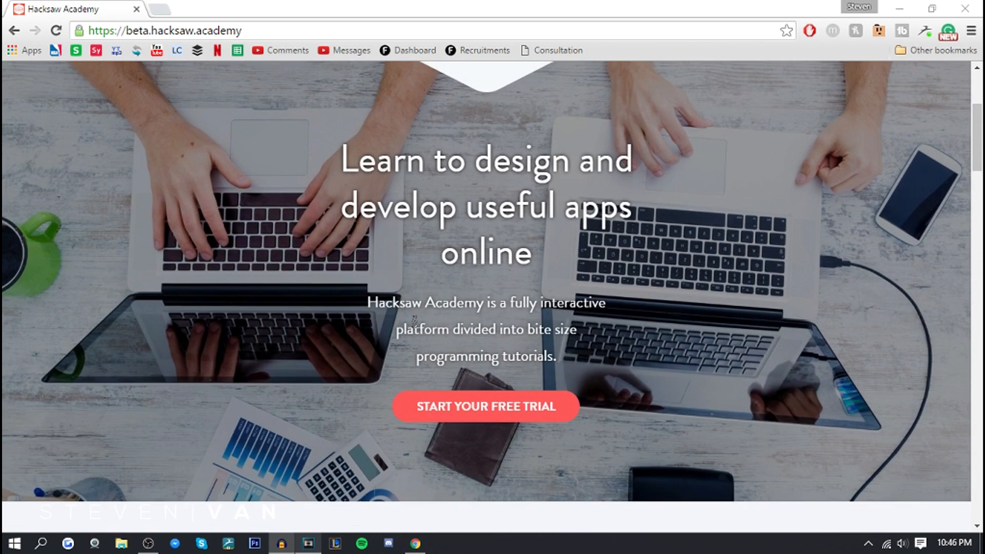
scroll(down, 3)
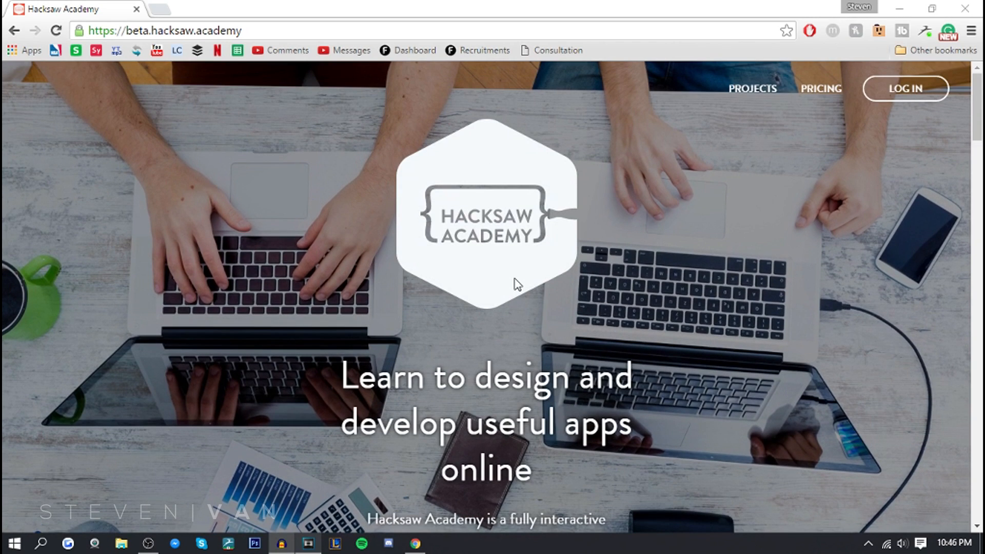
mouse_move(904, 89)
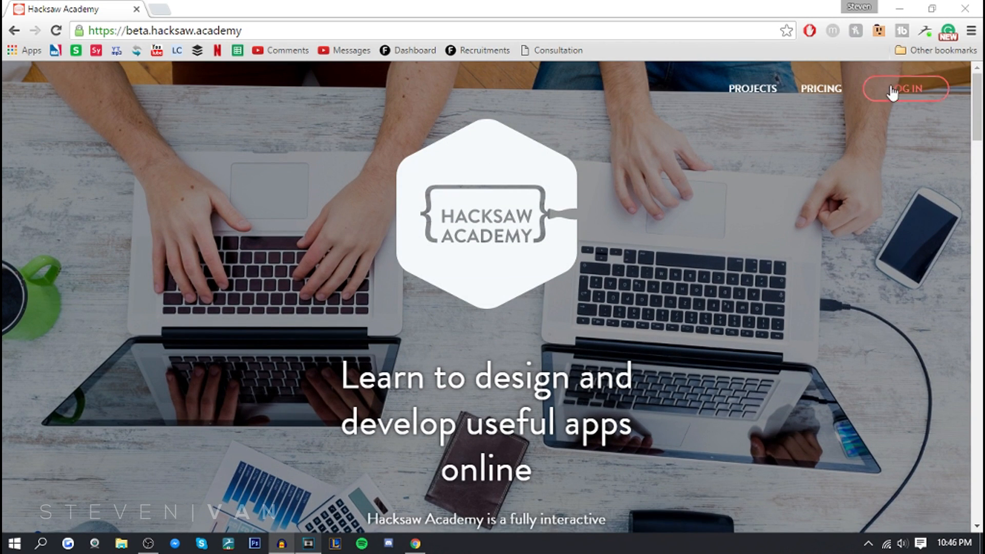
- Log in and browse the Other Projects cards on the dashboard
click(905, 88)
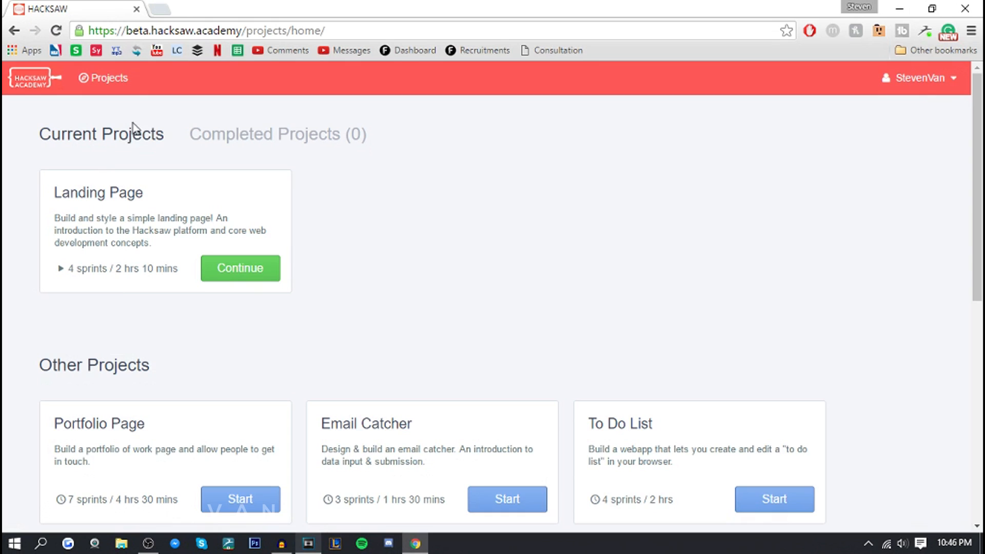
mouse_move(190, 183)
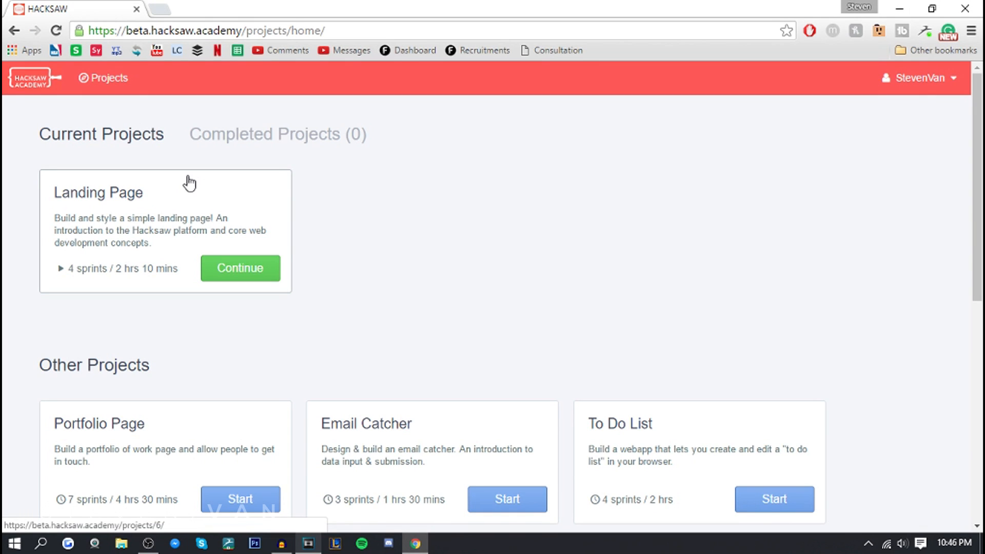
scroll(down, 3)
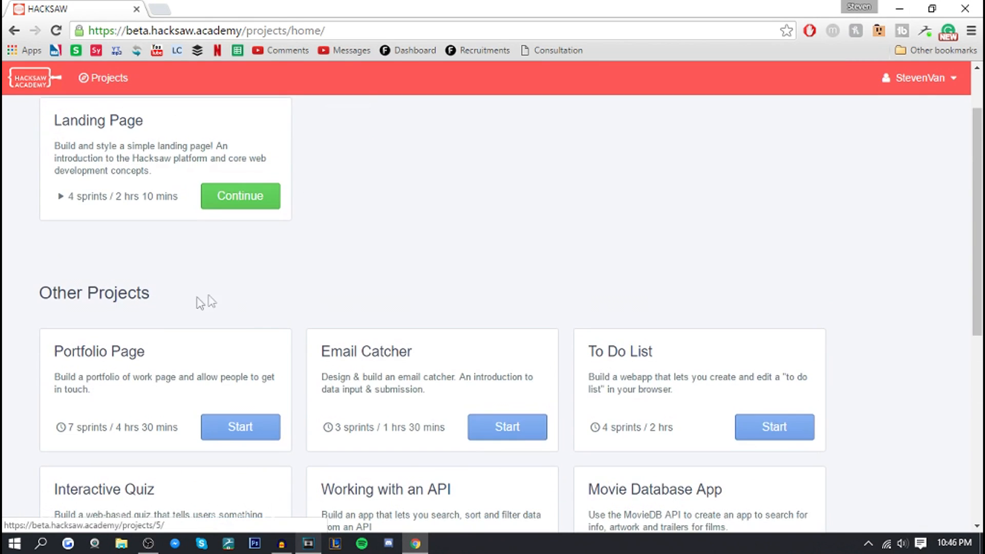
mouse_move(183, 354)
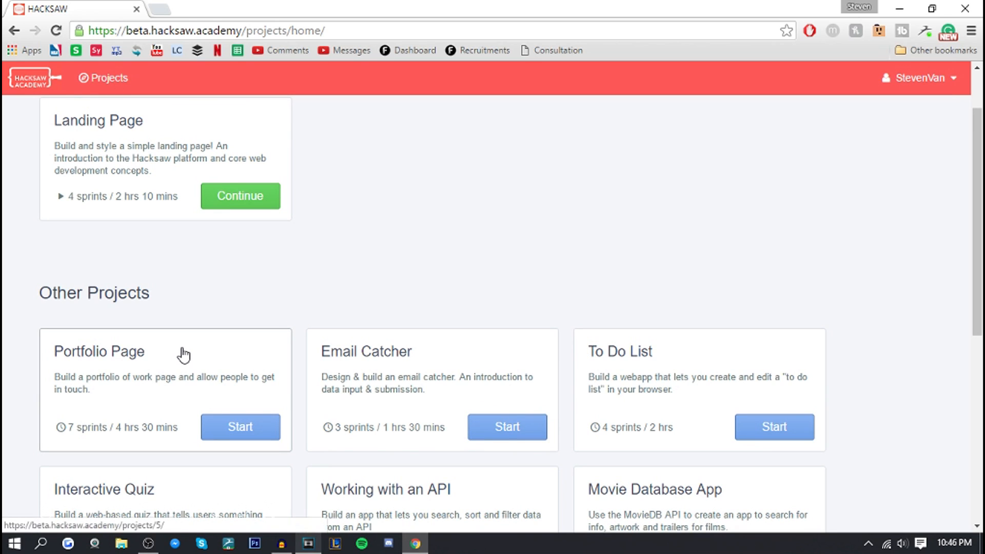
scroll(down, 3)
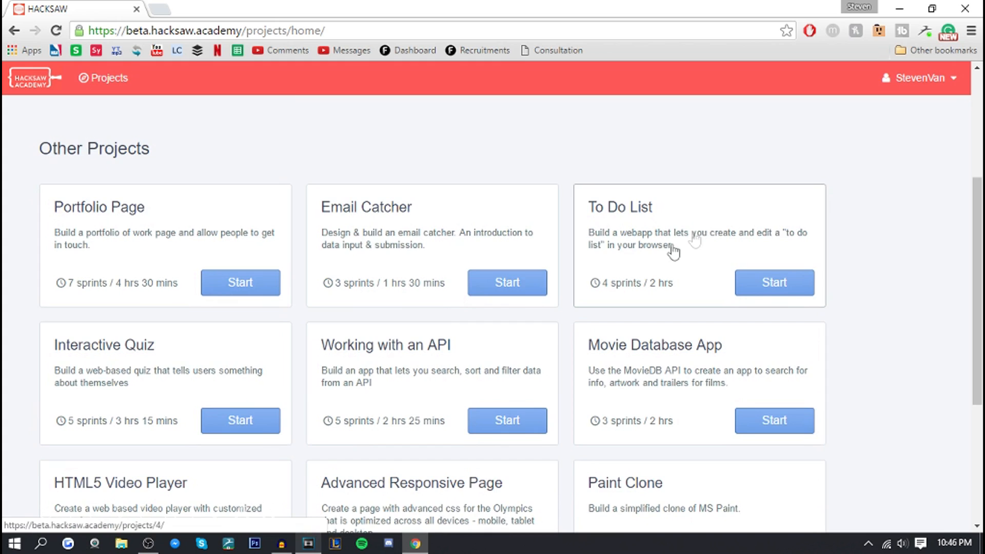
scroll(down, 3)
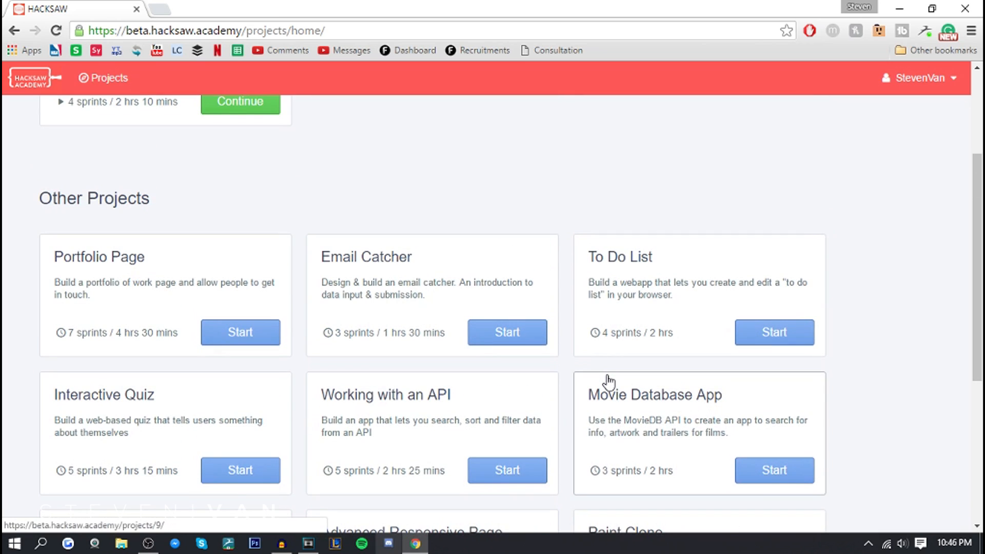
scroll(up, 3)
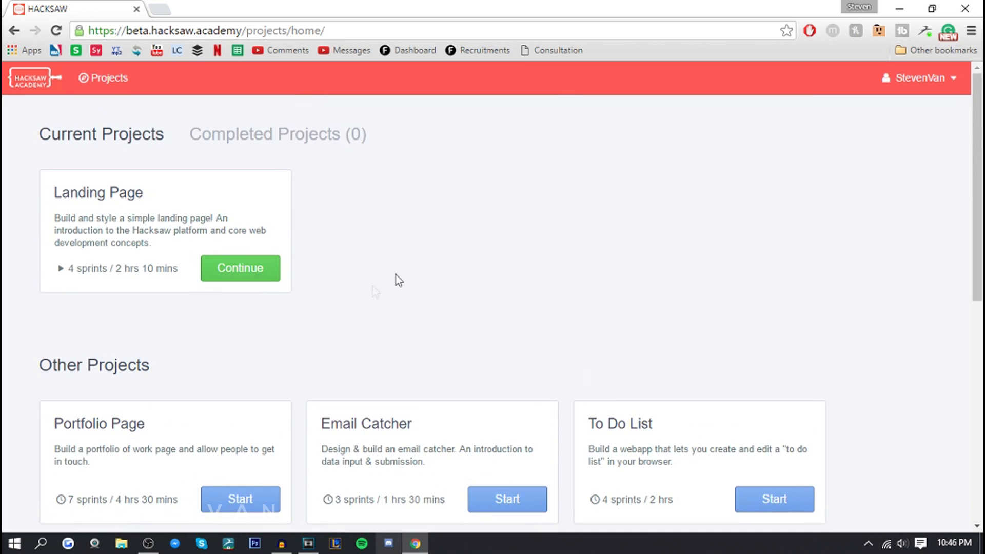
- Open the Landing Page project, restart it, and return to its overview
click(240, 268)
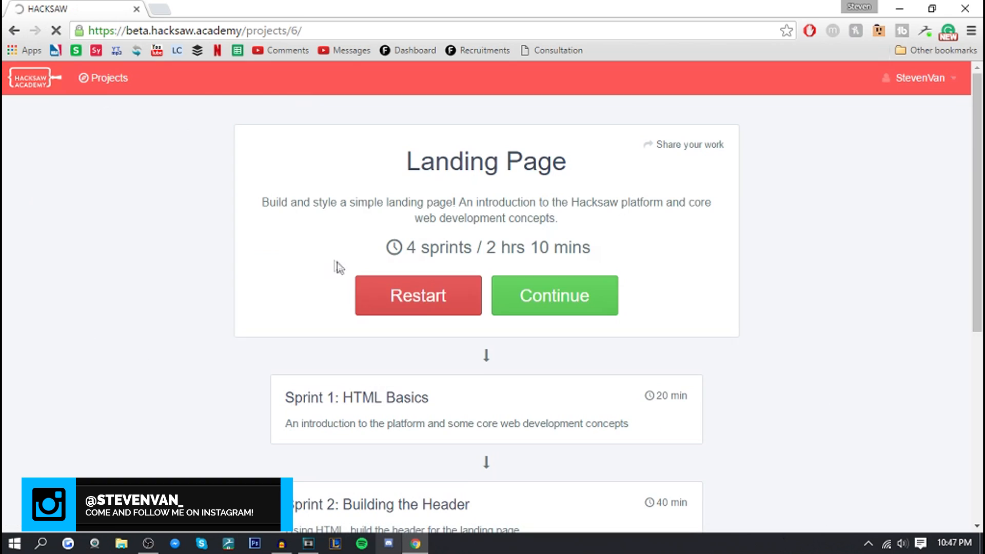
click(418, 296)
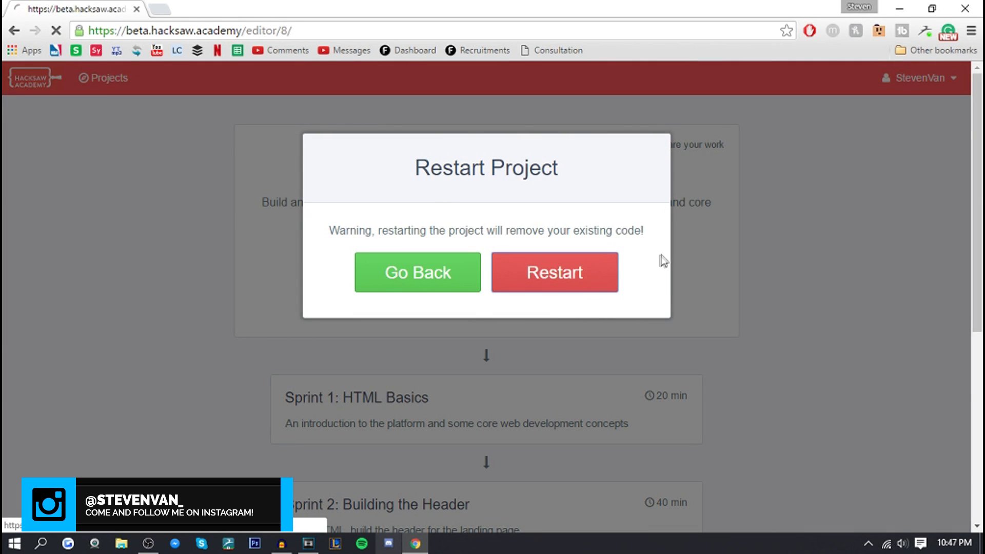
click(554, 272)
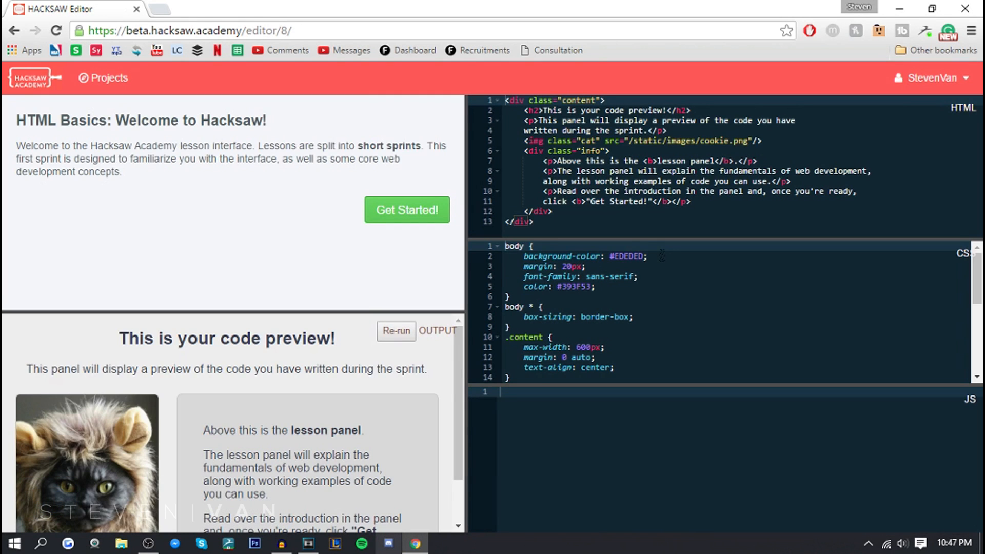
click(102, 78)
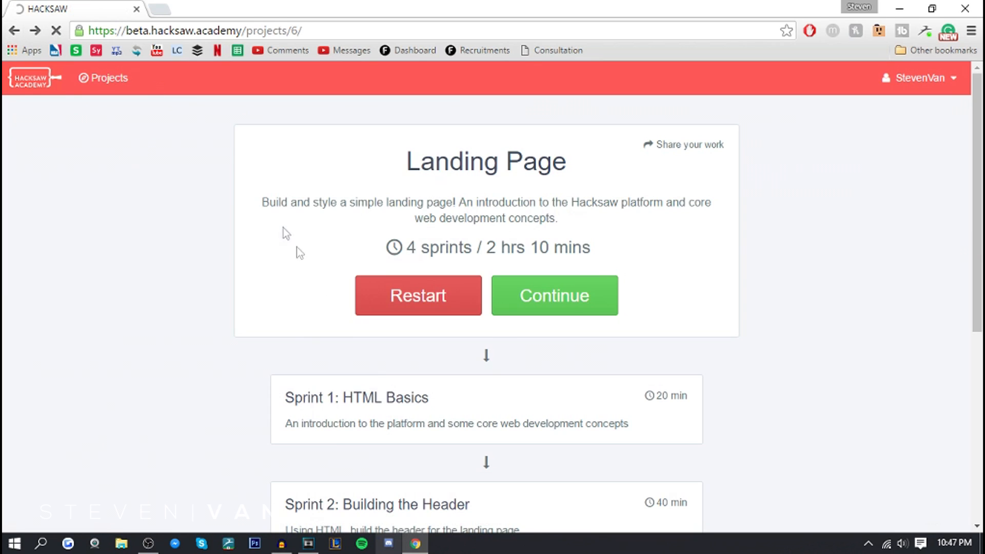
- Scroll through the Landing Page sprint list and resume the project
scroll(down, 3)
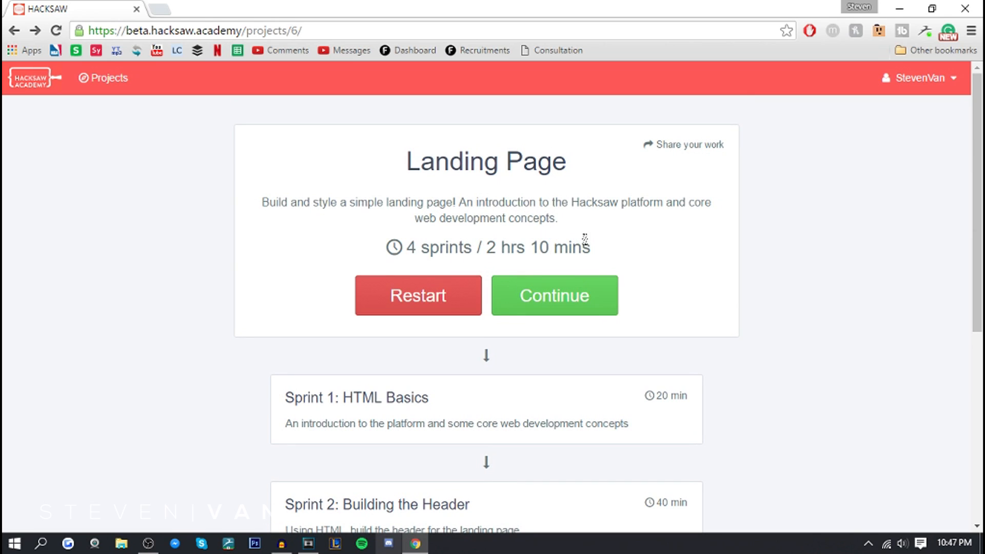
scroll(down, 3)
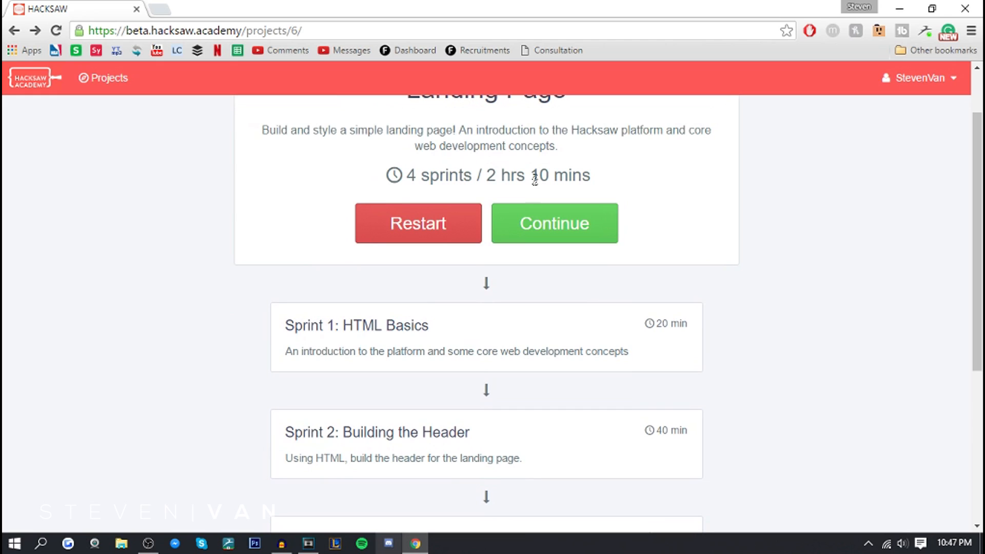
mouse_move(661, 323)
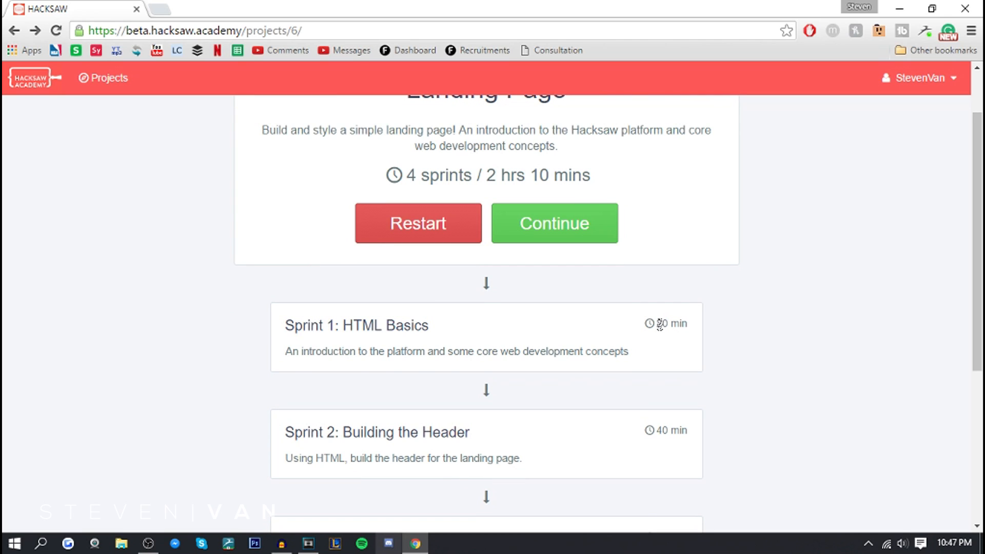
click(554, 223)
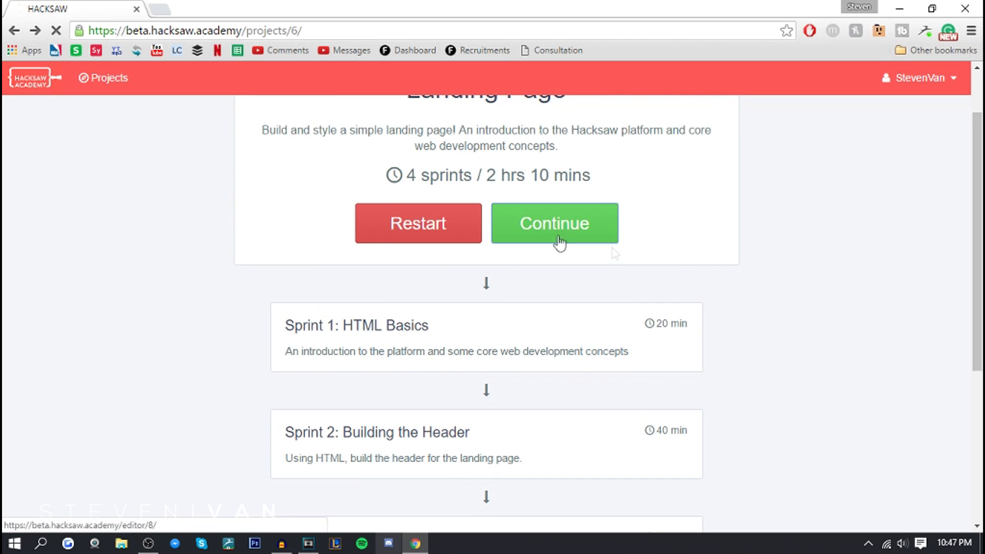
- Open the lesson editor and continue to the Writing Code lesson page
click(553, 223)
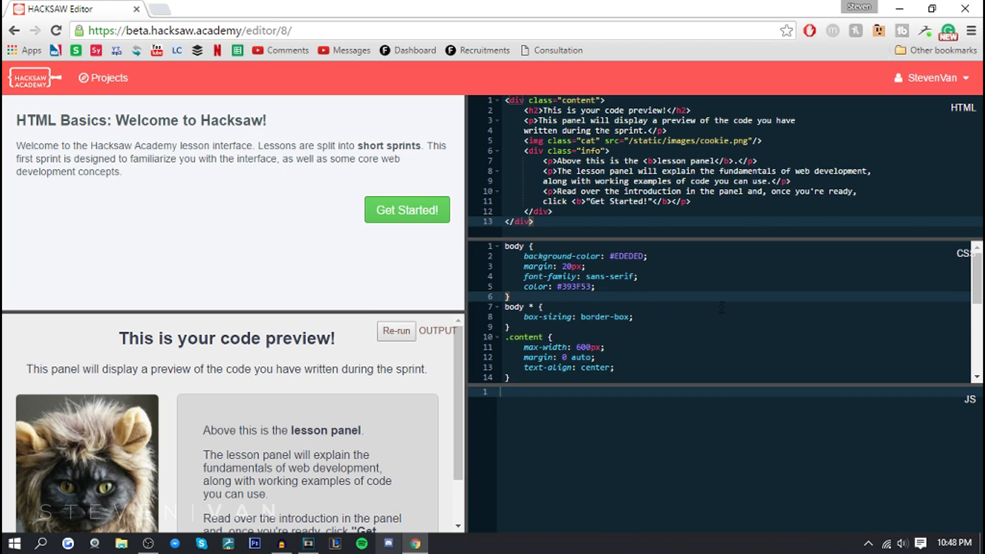
click(507, 296)
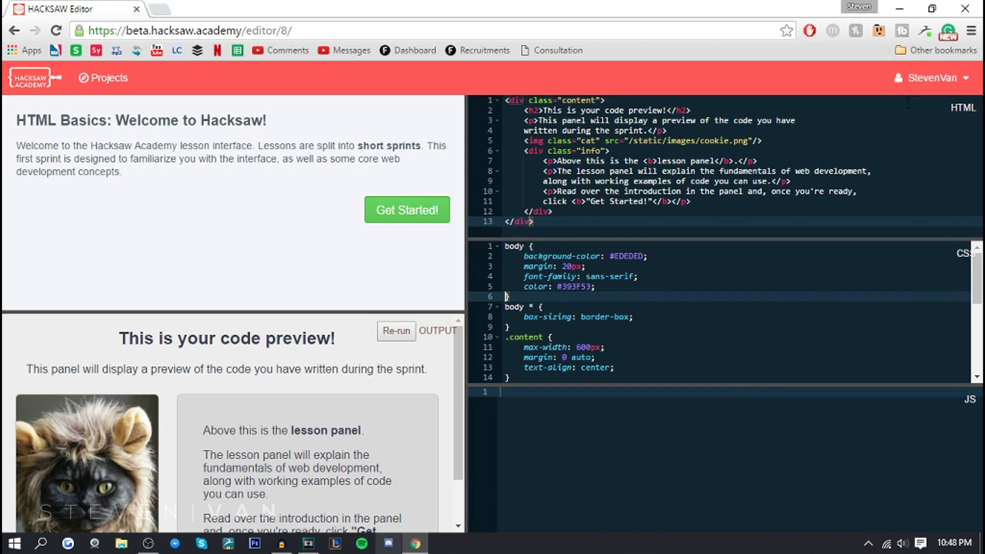
mouse_move(316, 87)
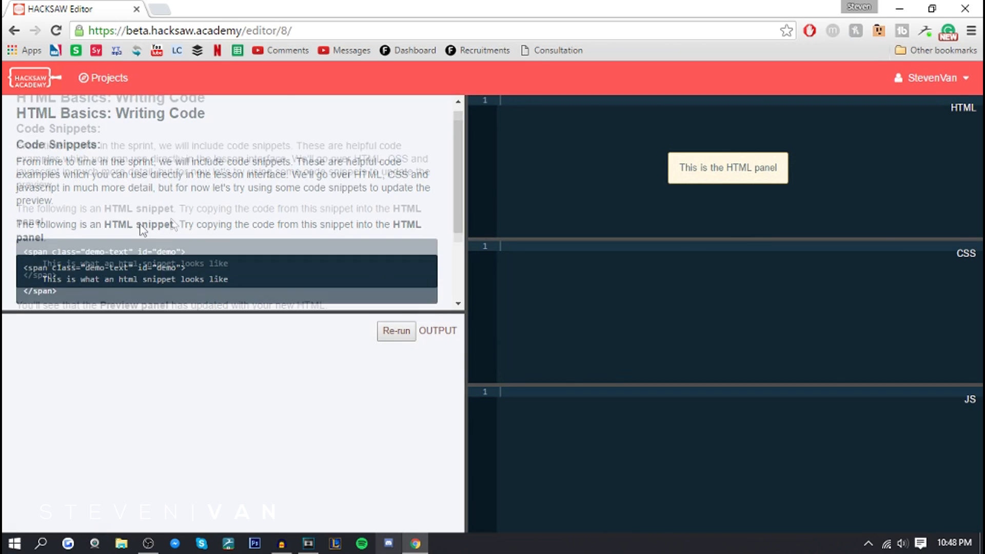
- Type the opening tag <span class="demo-text" id="demo"> into the HTML panel
scroll(down, 3)
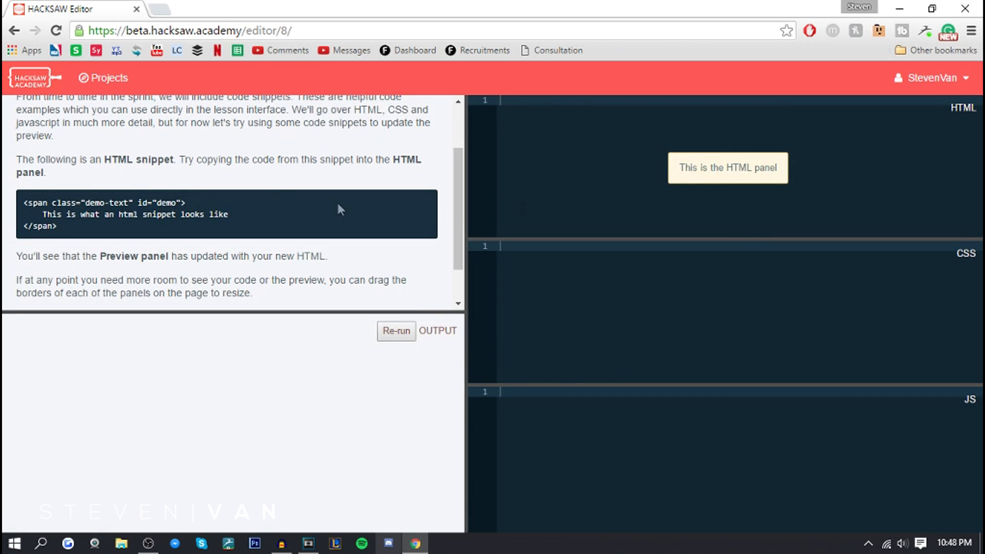
mouse_move(736, 166)
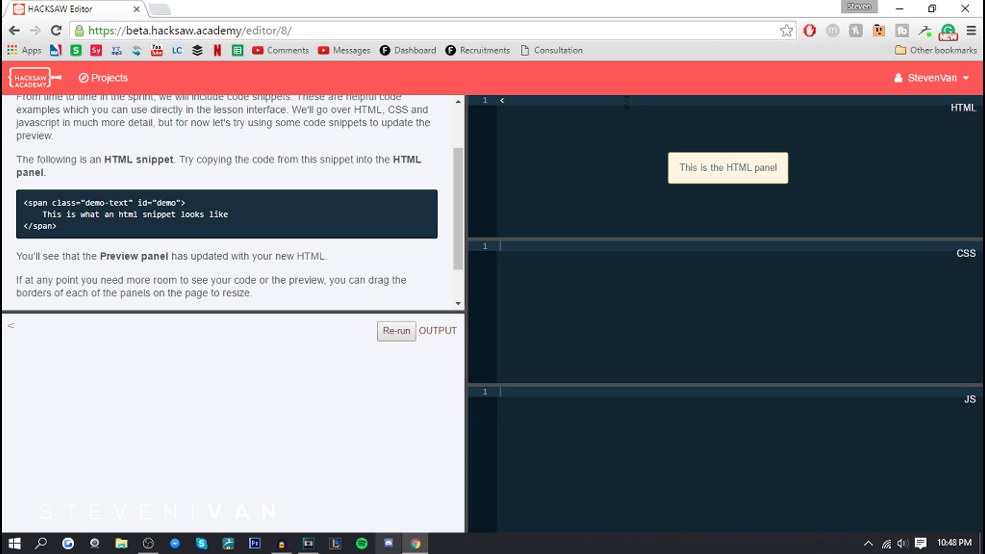
text(<span cla)
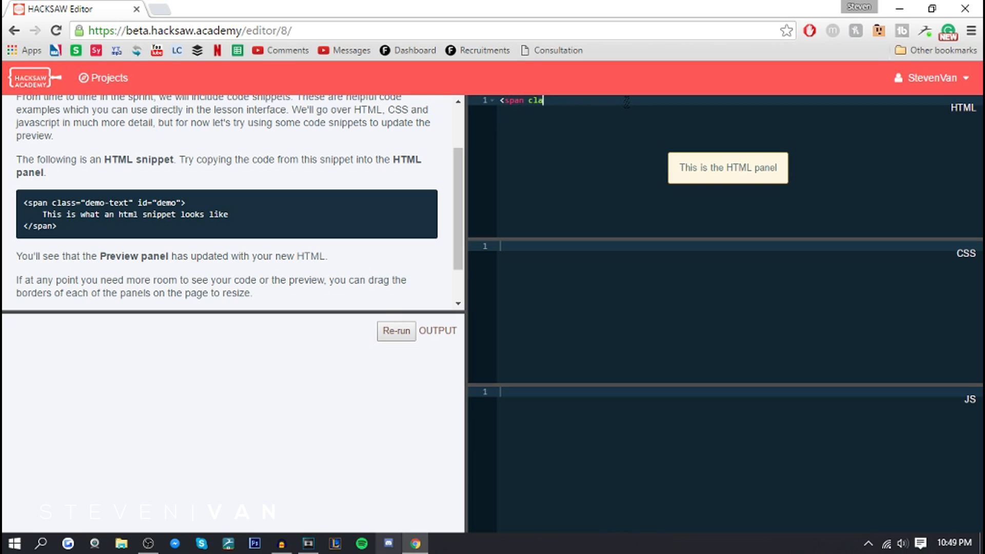
text(ss=")
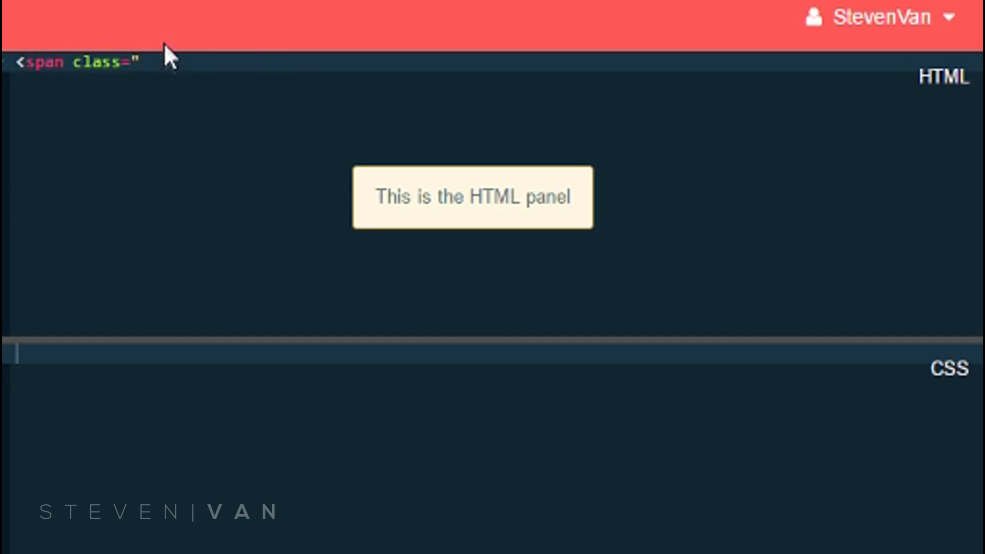
click(142, 62)
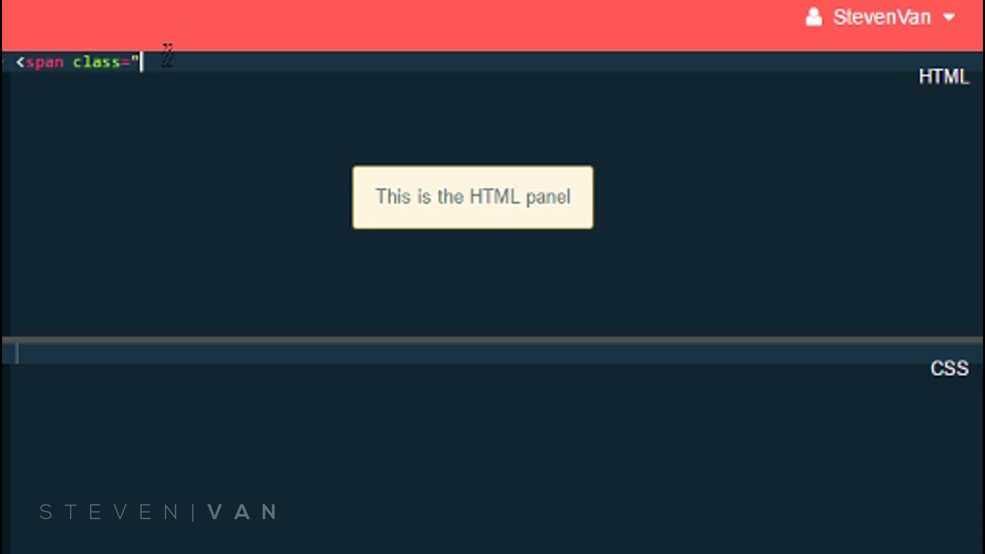
text(demo)
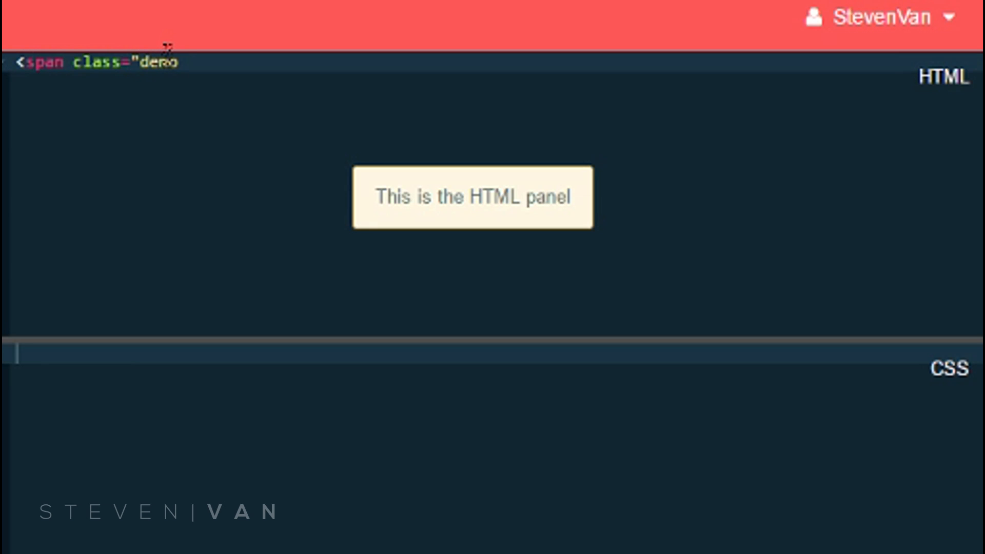
text(-text")
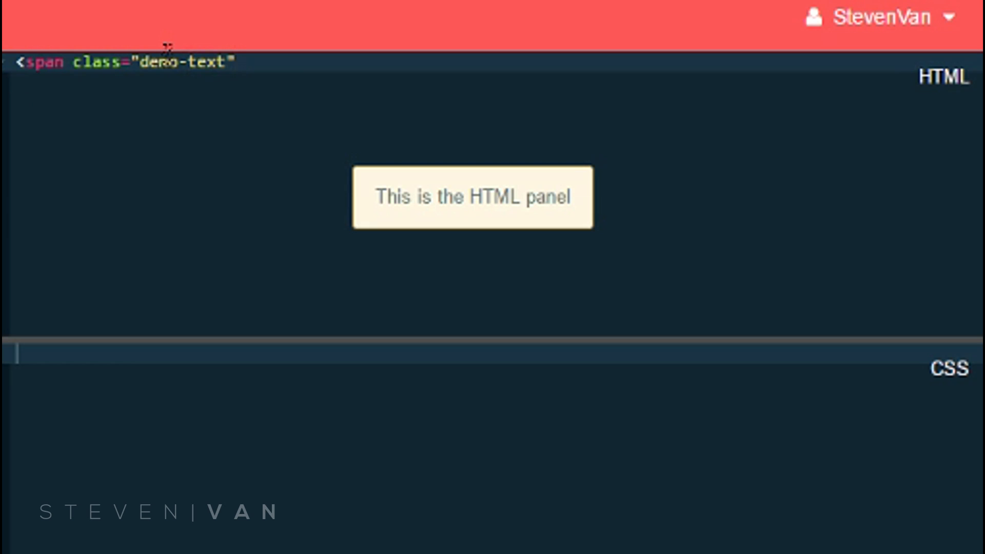
text(id)
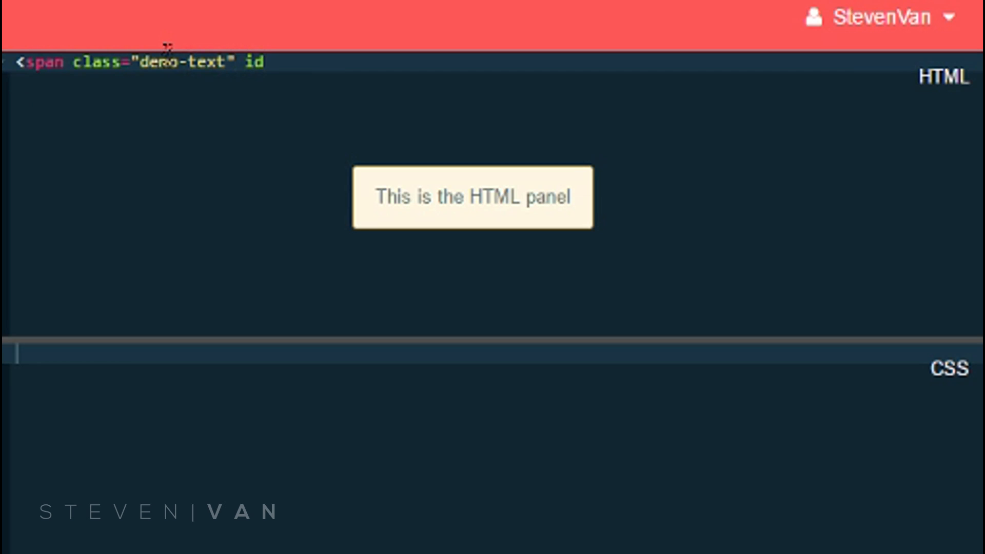
text(=)
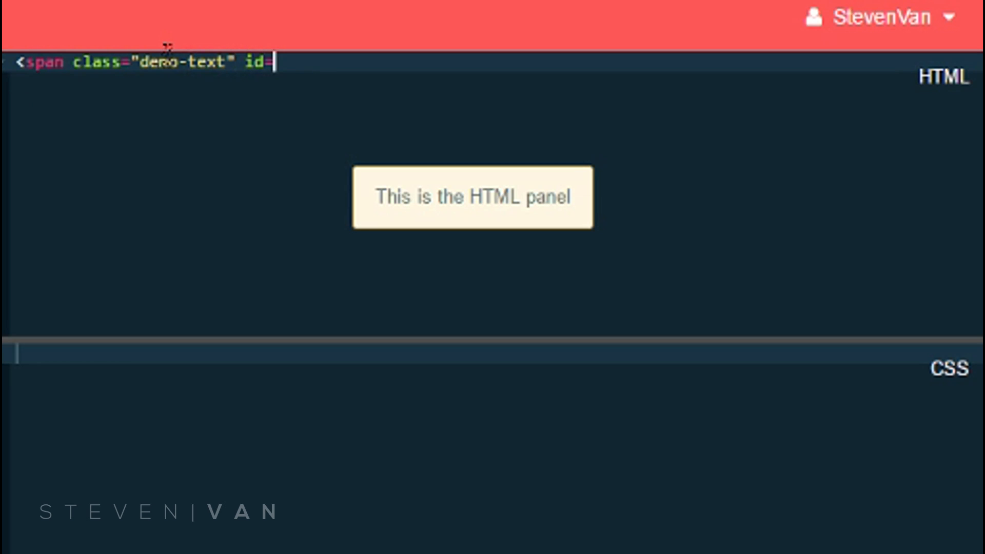
text("demo")
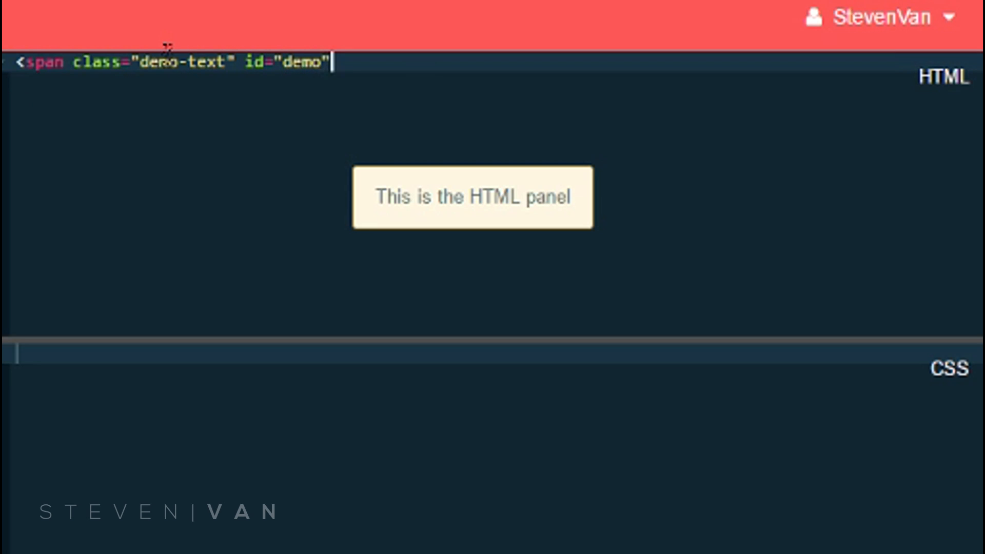
text(>)
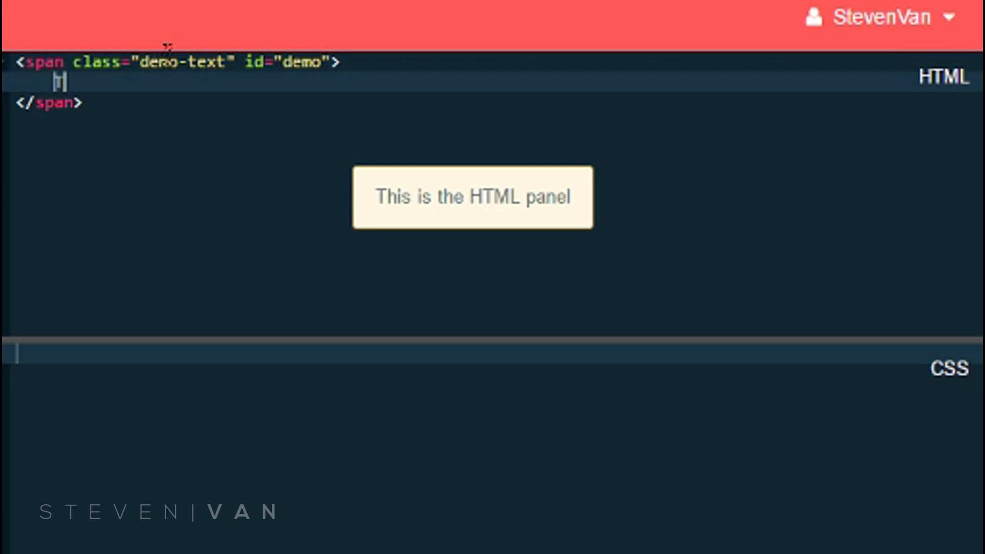
- Type 'This is what an html snippet looks like' inside the span
text(This is what an h)
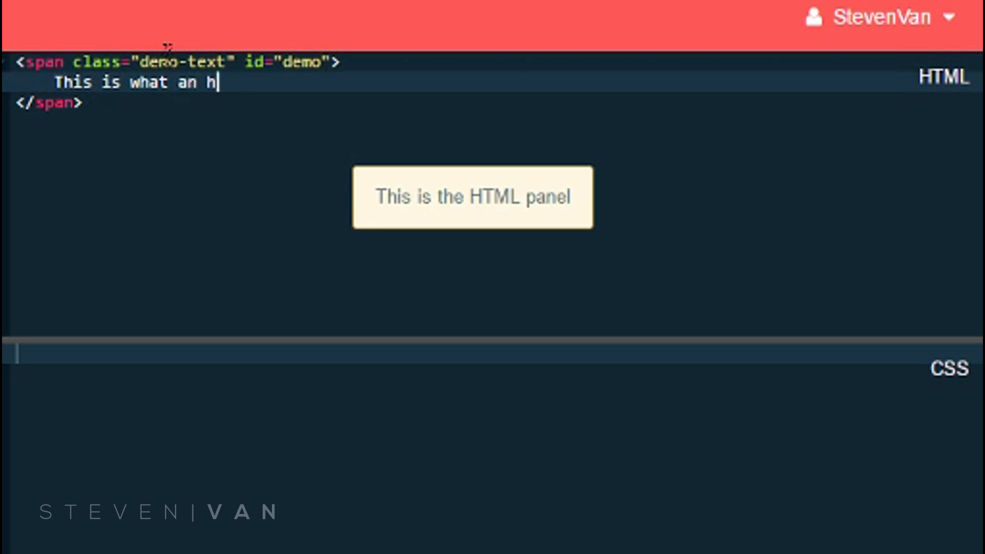
text(tml snip)
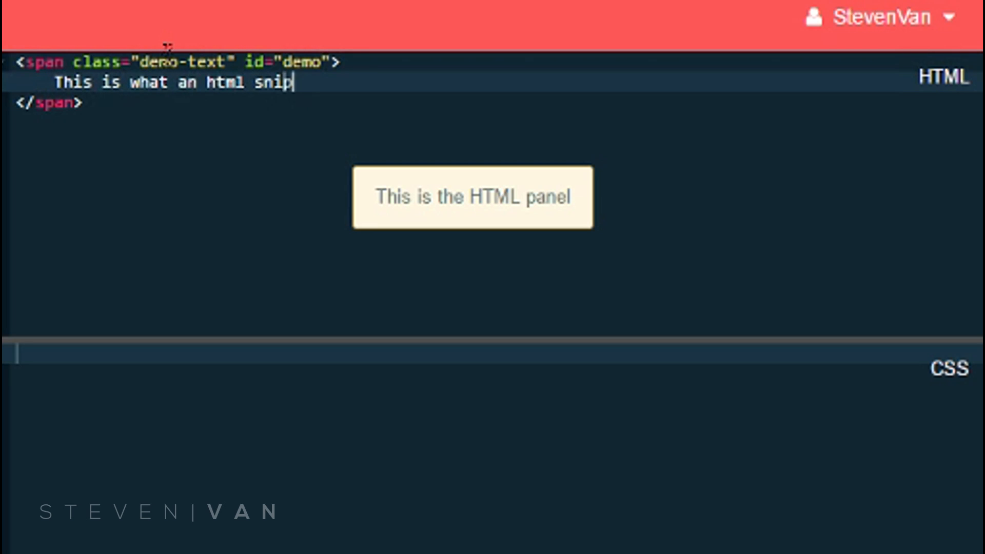
text(pet look)
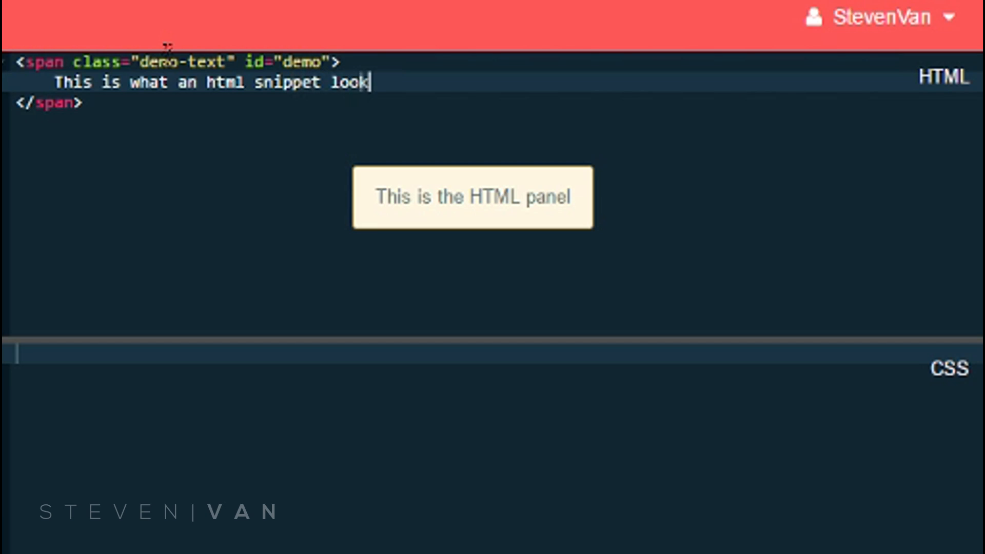
text(s like)
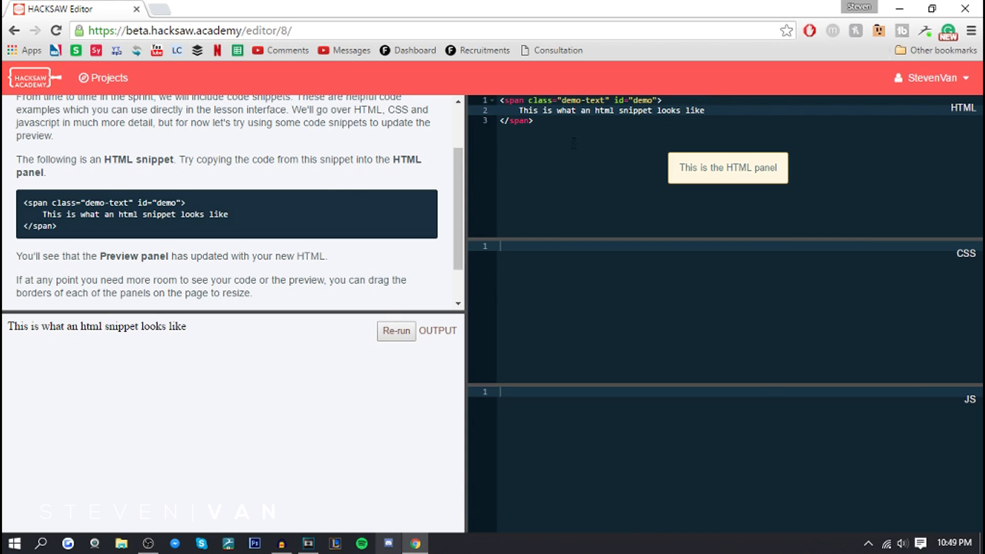
- Replace the span's sentence with 'STEVEN VAN IS AWESOME'
click(633, 112)
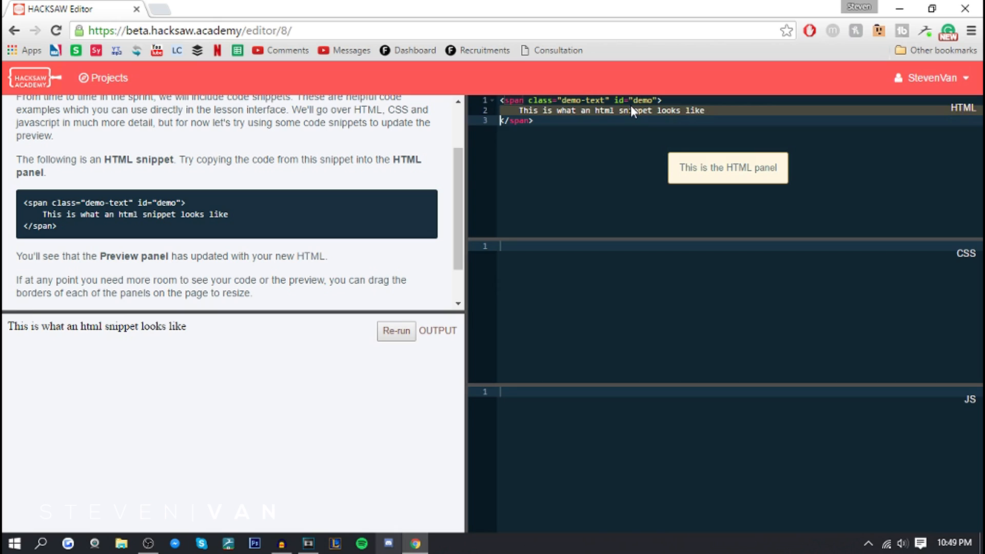
text(STEVEN </span>)
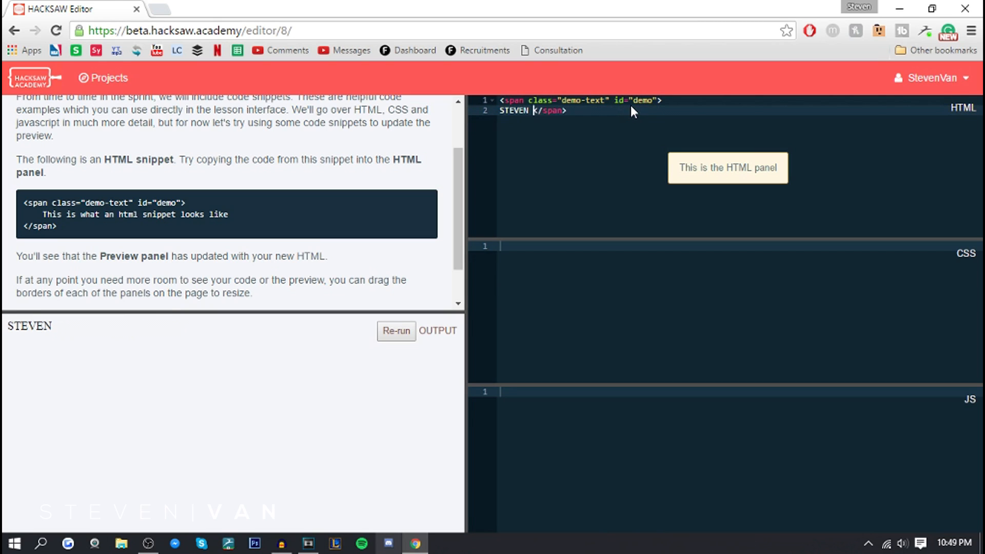
text(VAN IS AWESOME)
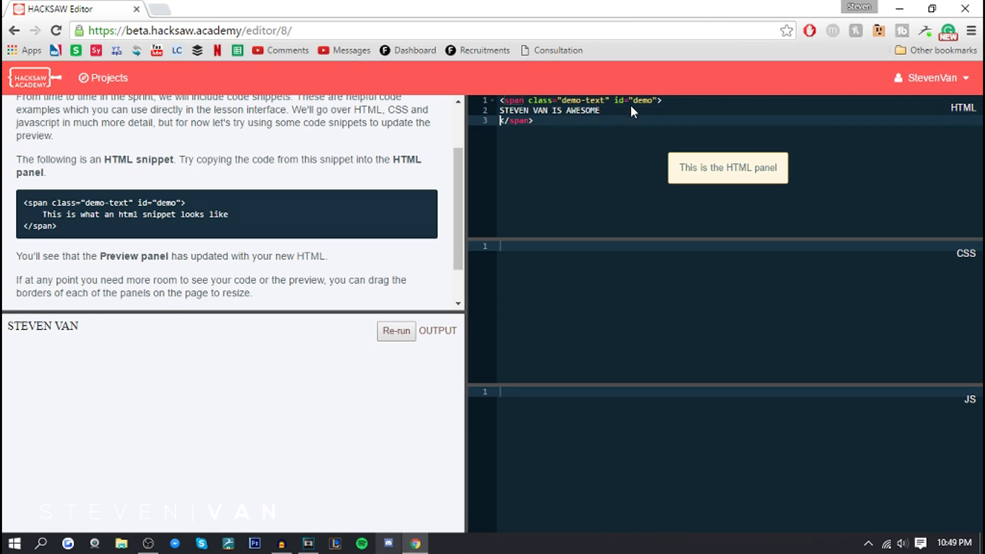
click(396, 330)
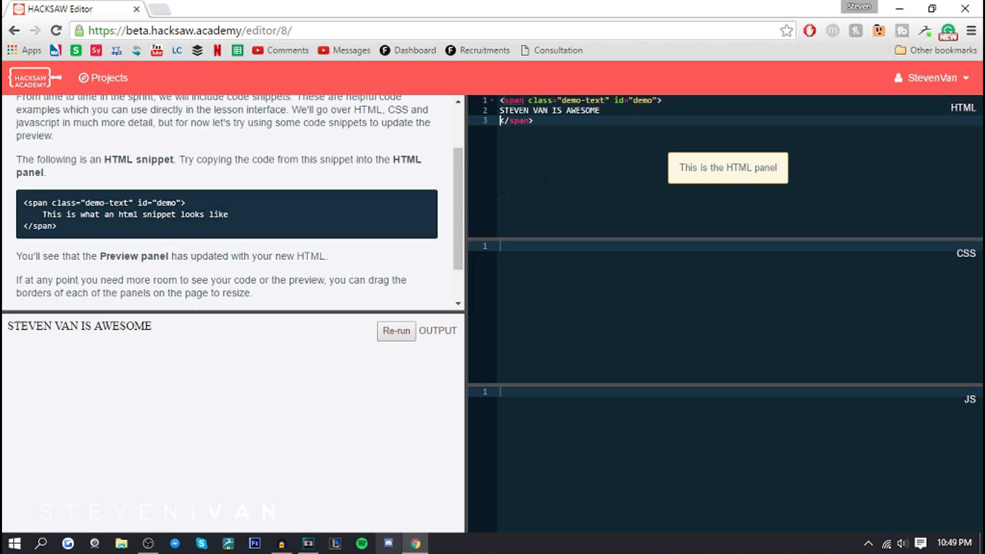
mouse_move(450, 281)
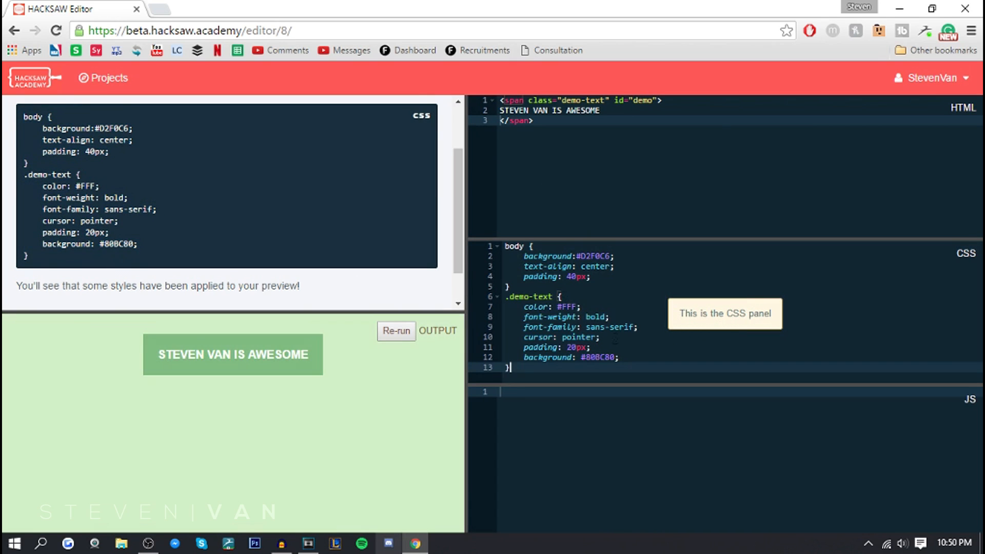
mouse_move(220, 364)
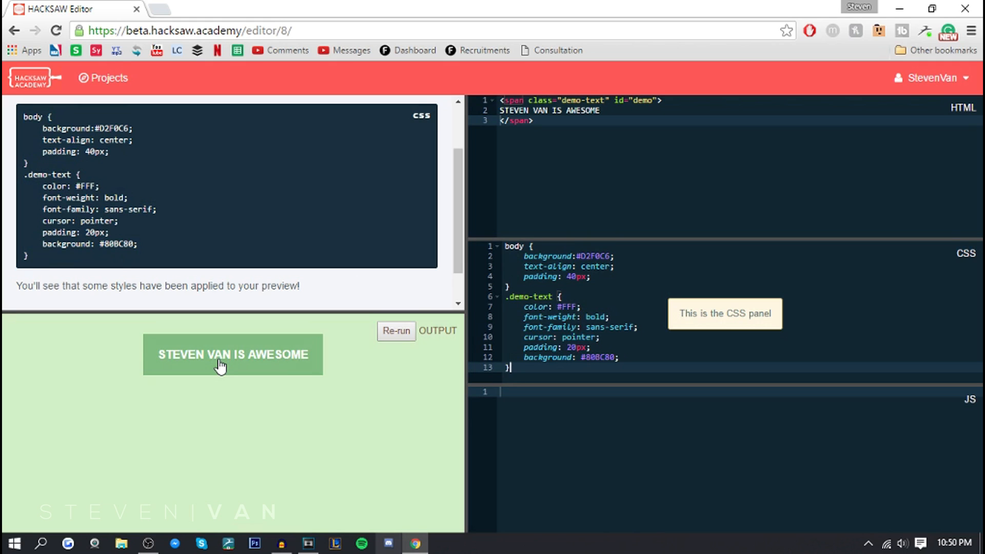
mouse_move(207, 331)
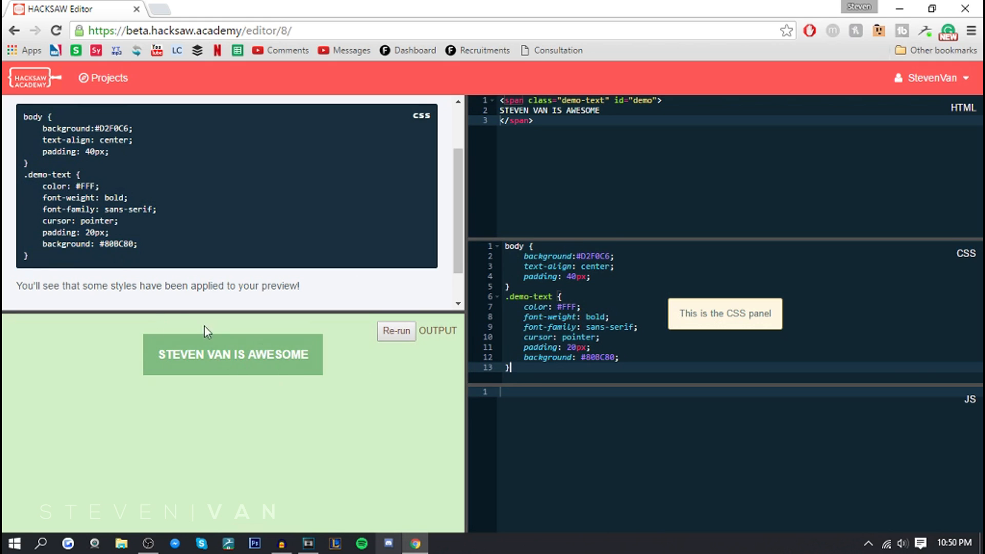
mouse_move(519, 240)
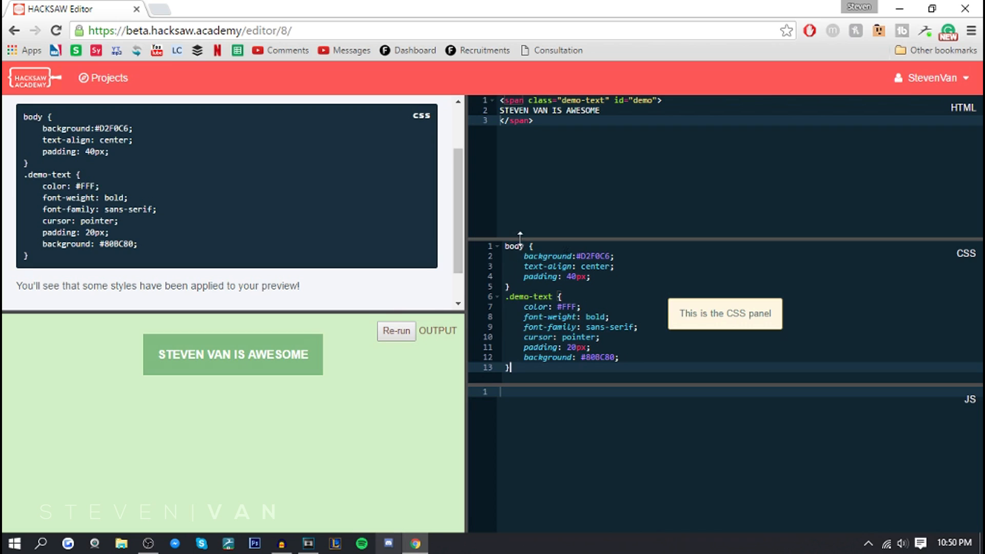
mouse_move(489, 288)
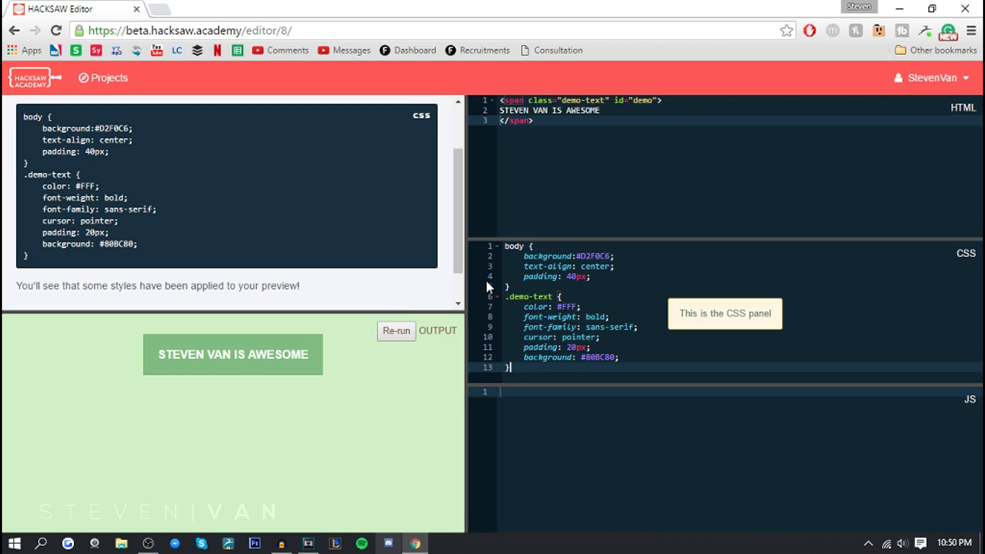
mouse_move(506, 295)
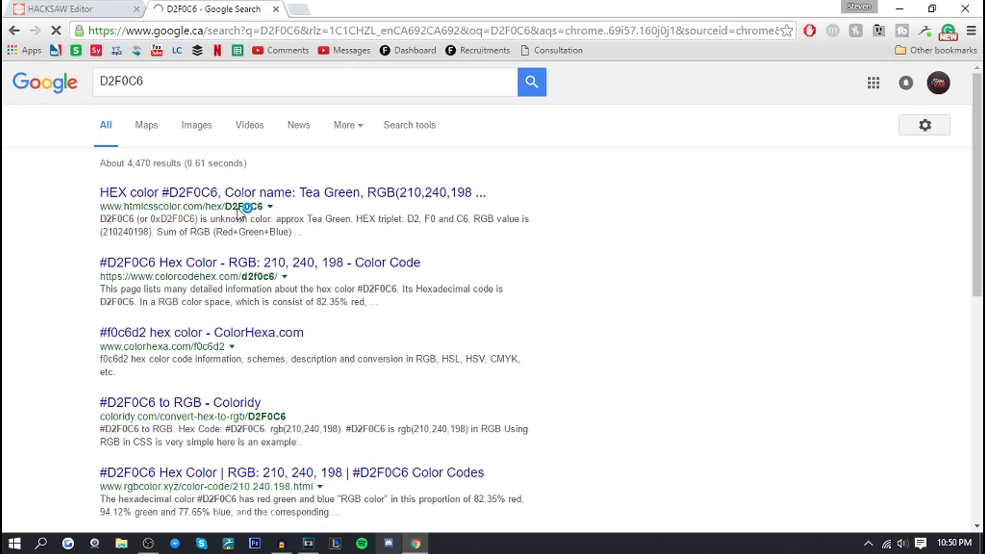
- Open a new tab for the 80BC80 lookup, then return to the HACKSAW Editor tab
click(72, 8)
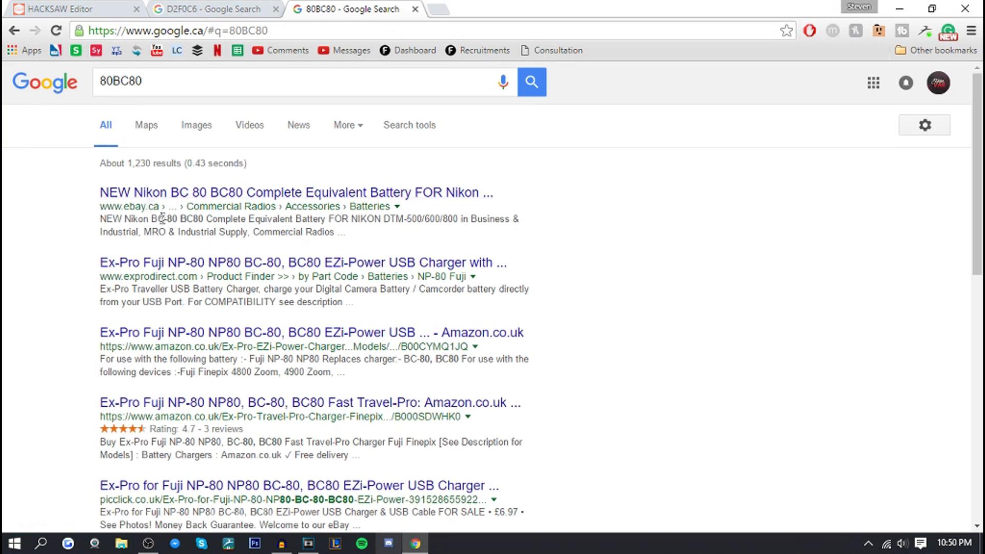
click(70, 9)
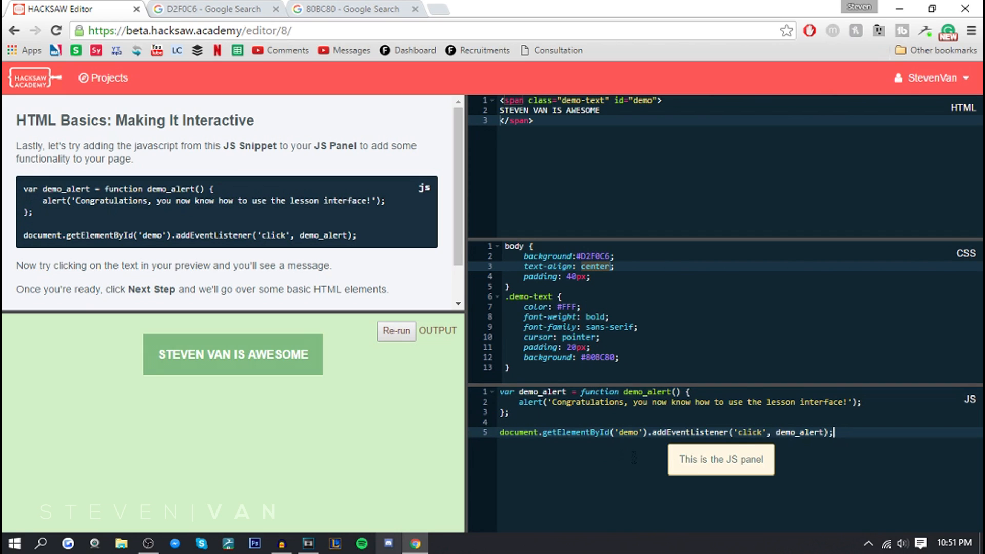
- Click the STEVEN VAN IS AWESOME preview text twice, dismissing the congratulations alert each time
click(232, 354)
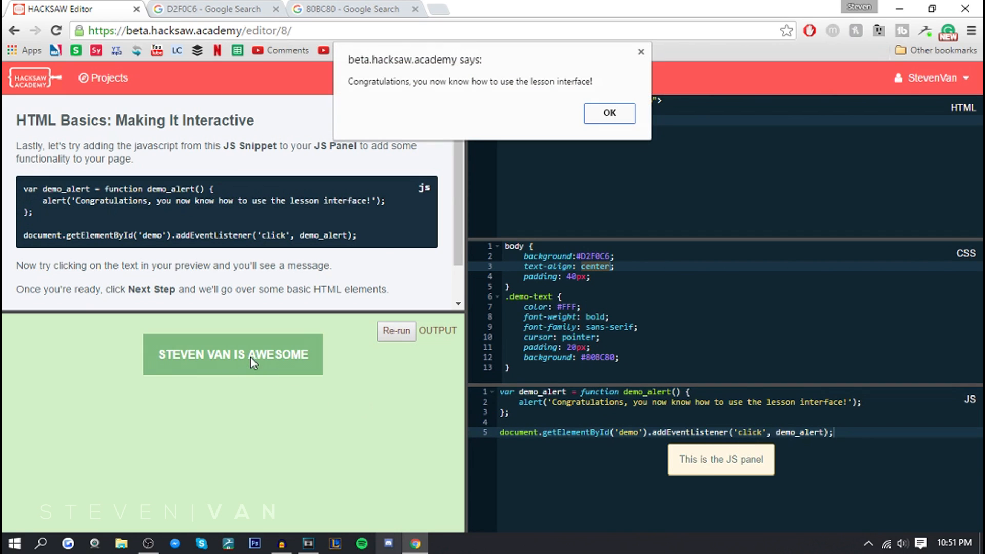
mouse_move(457, 91)
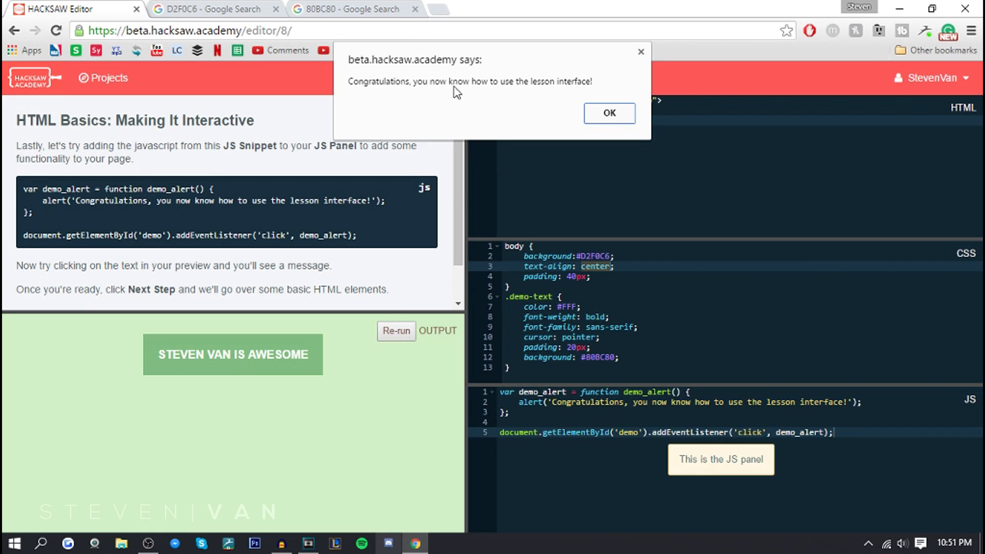
mouse_move(569, 190)
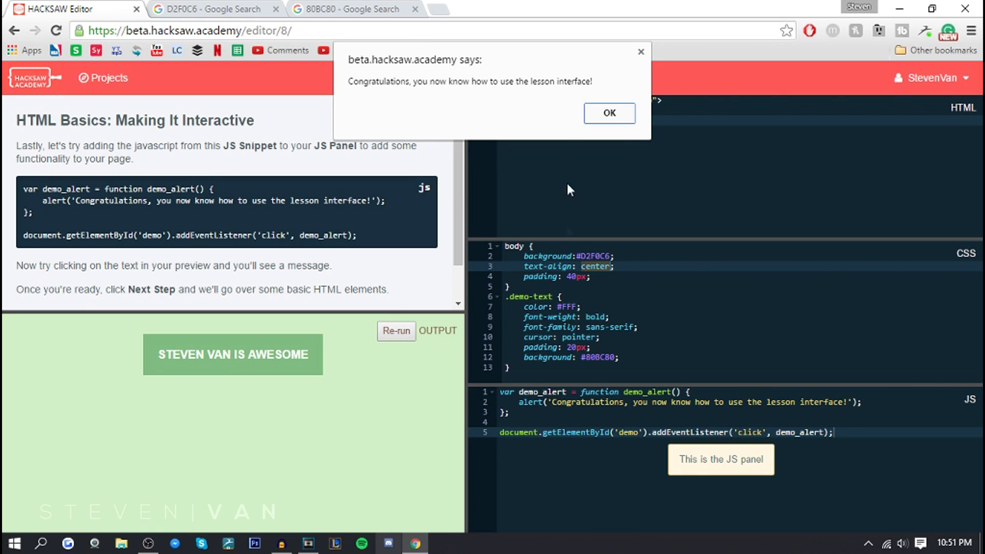
click(608, 113)
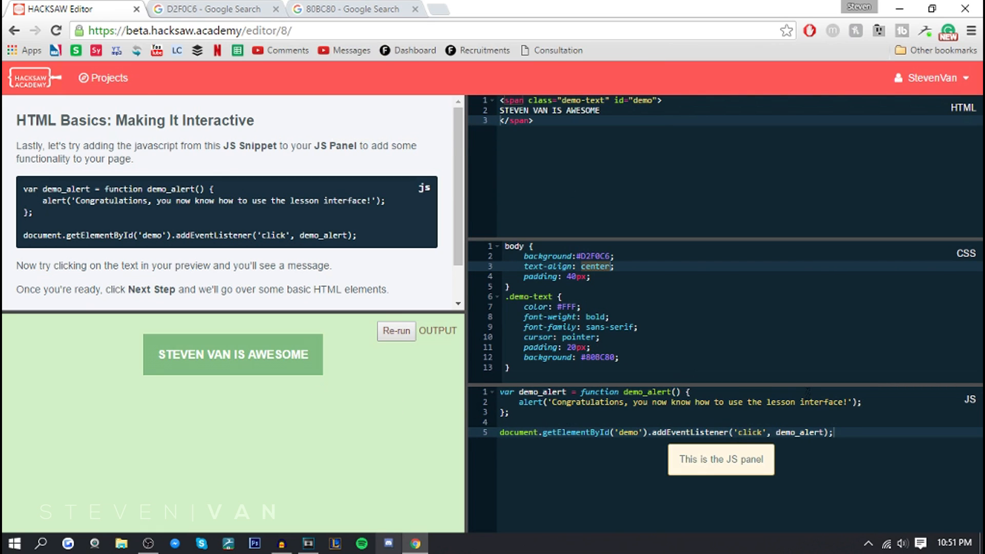
click(232, 354)
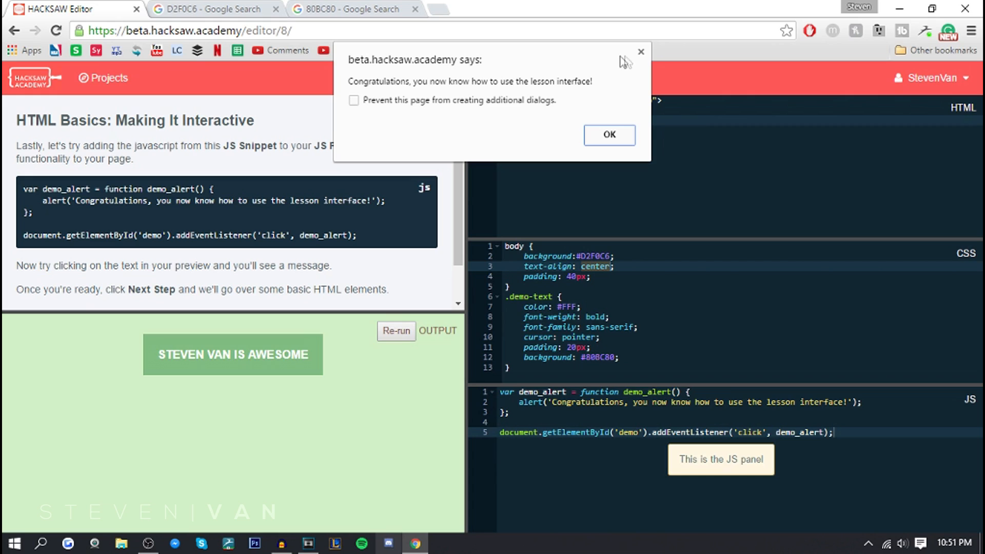
click(608, 135)
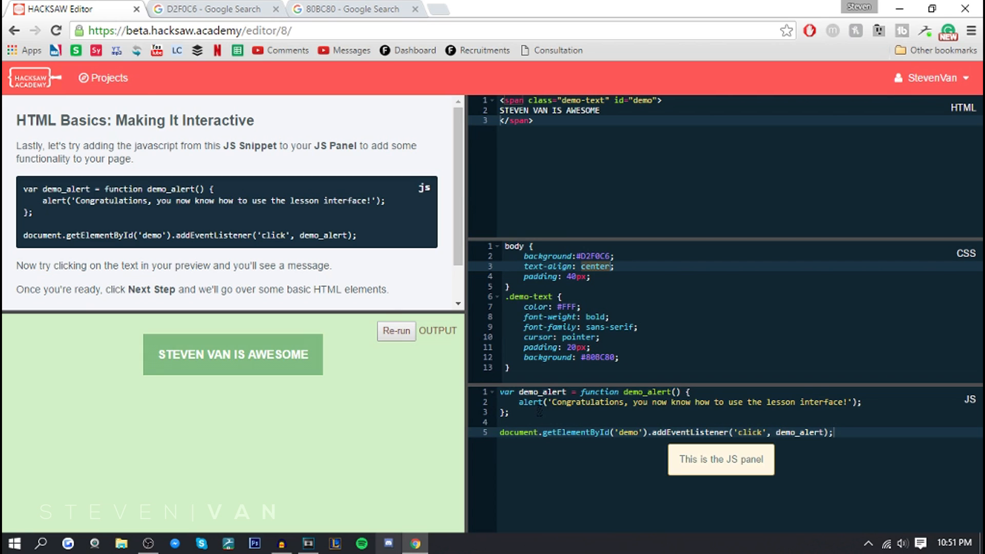
scroll(down, 3)
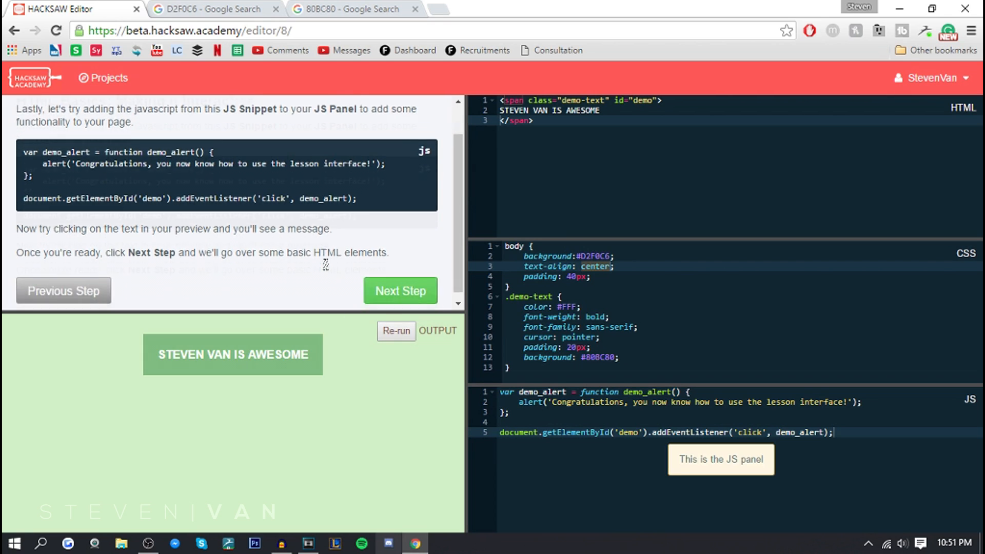
- Advance to HTML Basics: Tags, select the <tagname> example line, then move to the next step
click(400, 291)
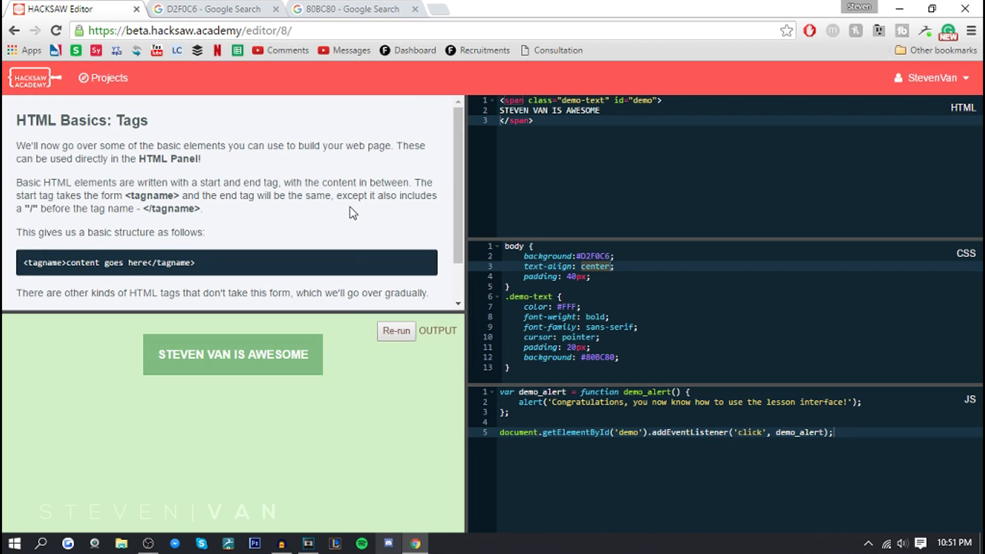
mouse_move(162, 149)
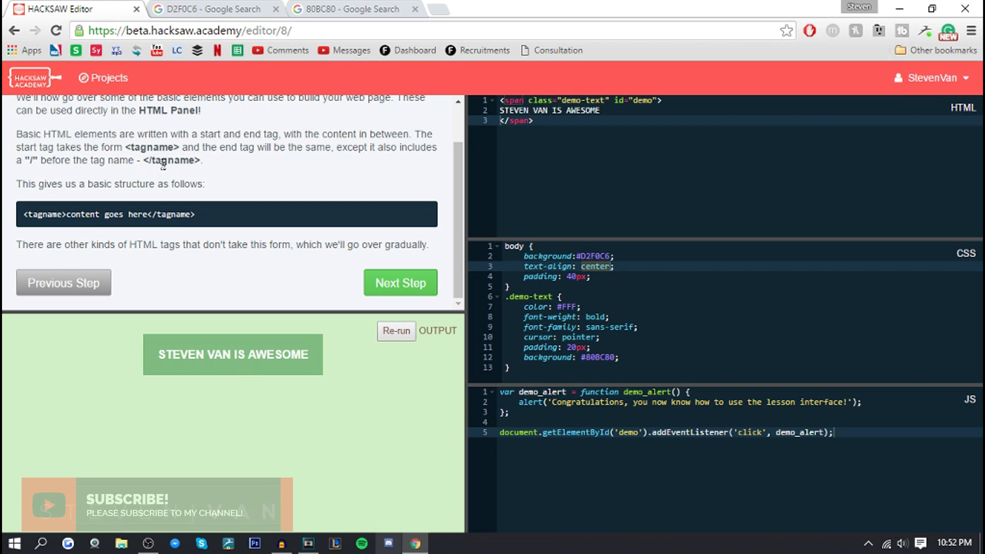
triple_click(111, 215)
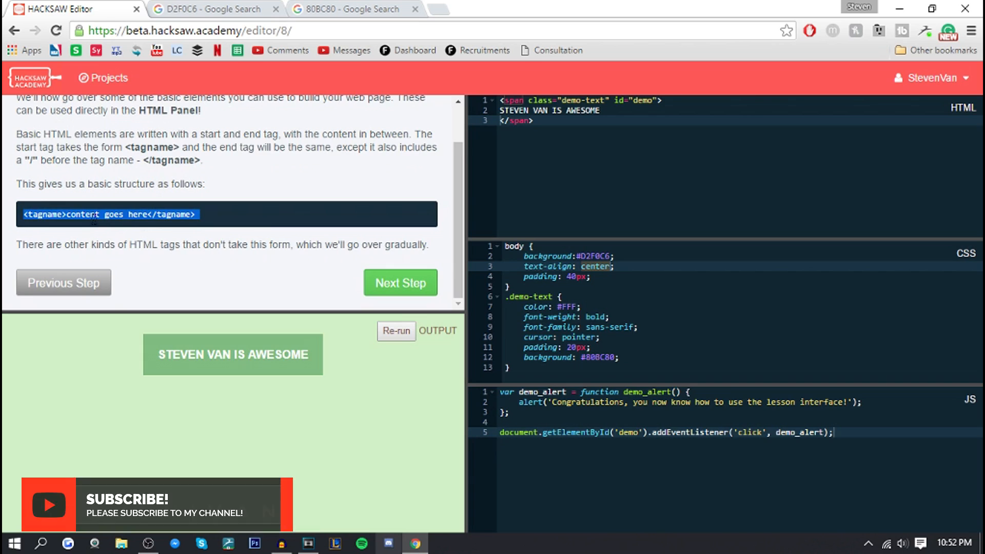
click(400, 283)
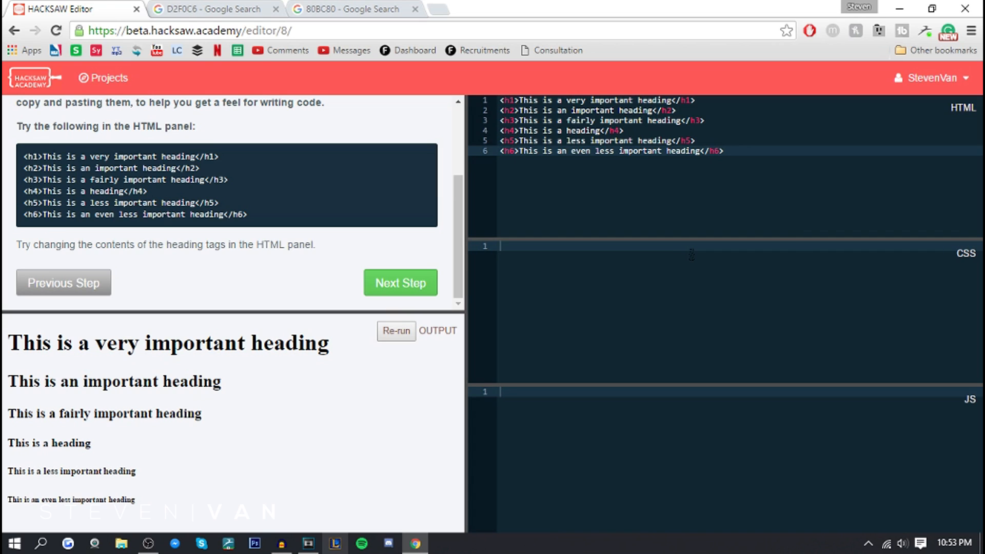
- Place the cursor at the end of the h6 heading line
click(724, 151)
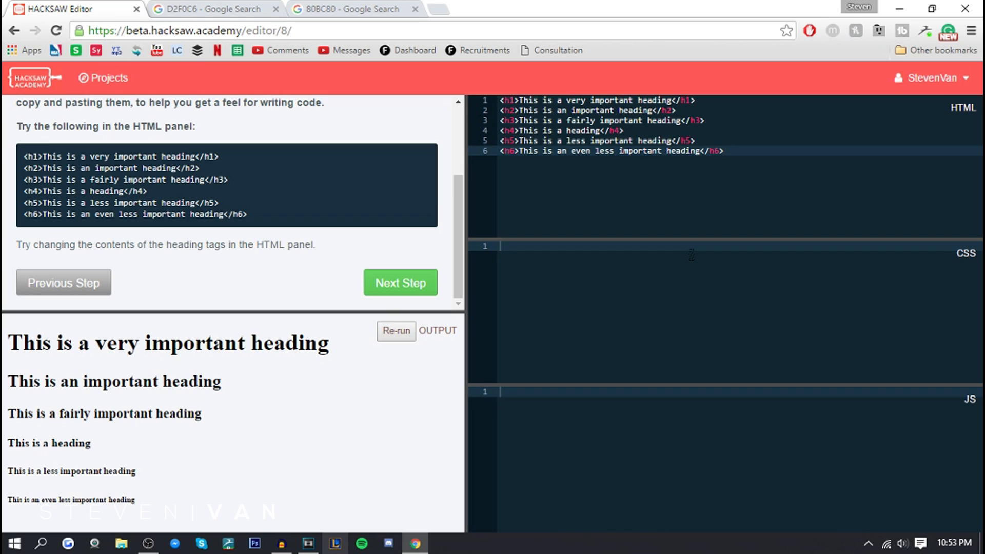
click(722, 151)
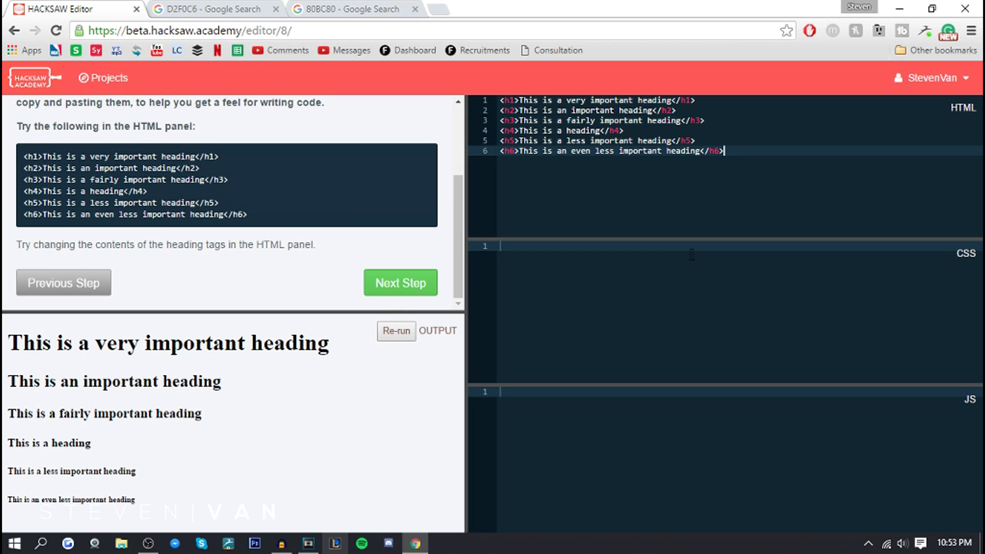